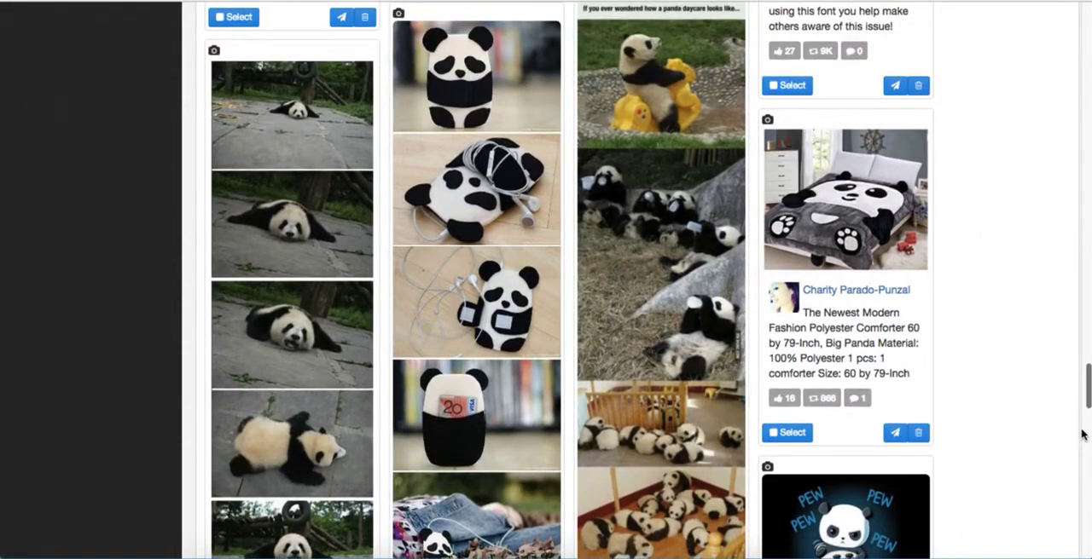
- Scroll to the Panda daycare post and choose Facebook from its send menu
{"action": "scroll", "scroll_direction": "down", "scroll_amount": 3}
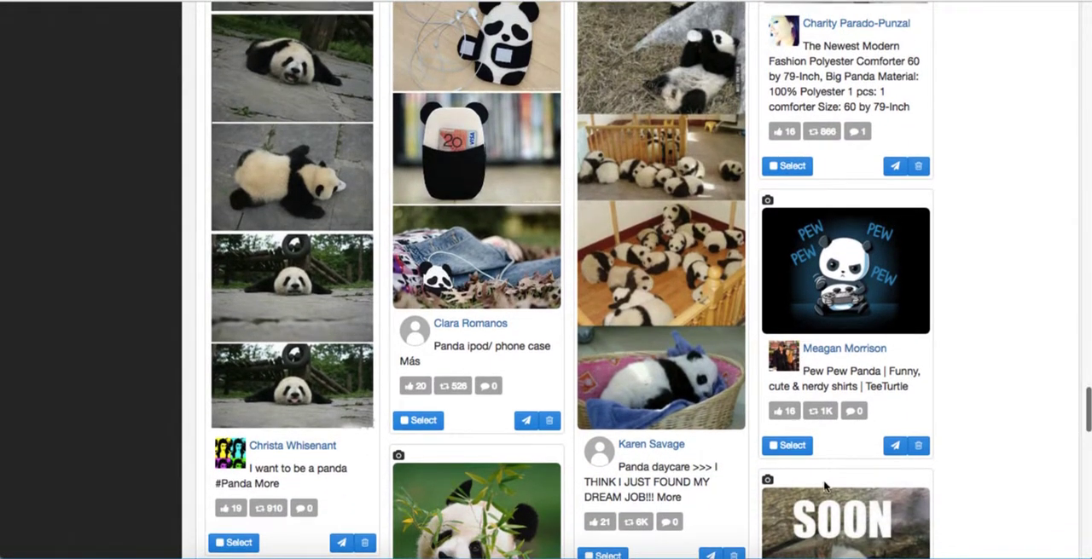
{"action": "scroll", "scroll_direction": "down", "scroll_amount": 3}
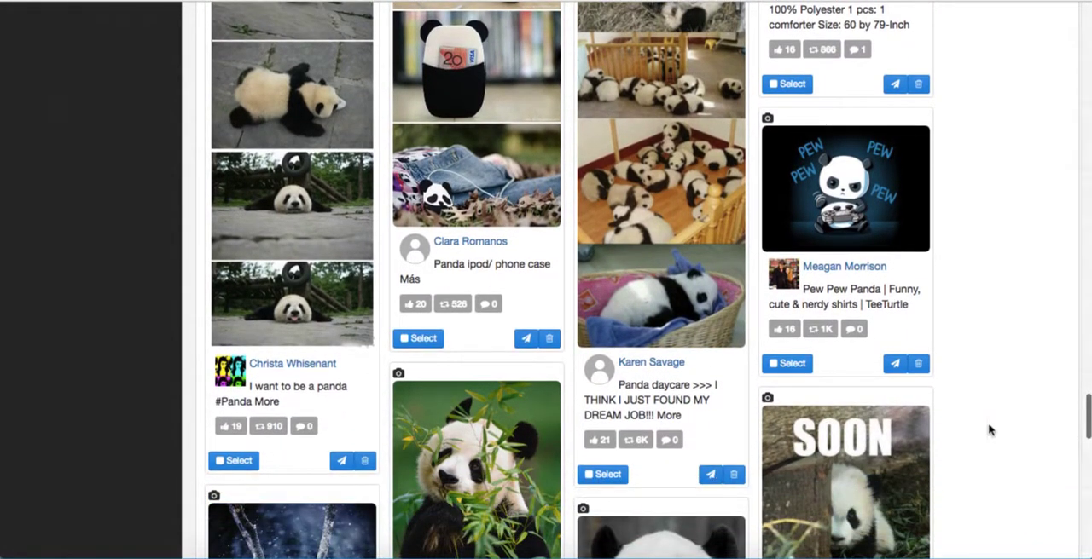
{"action": "scroll", "scroll_direction": "down", "scroll_amount": 3}
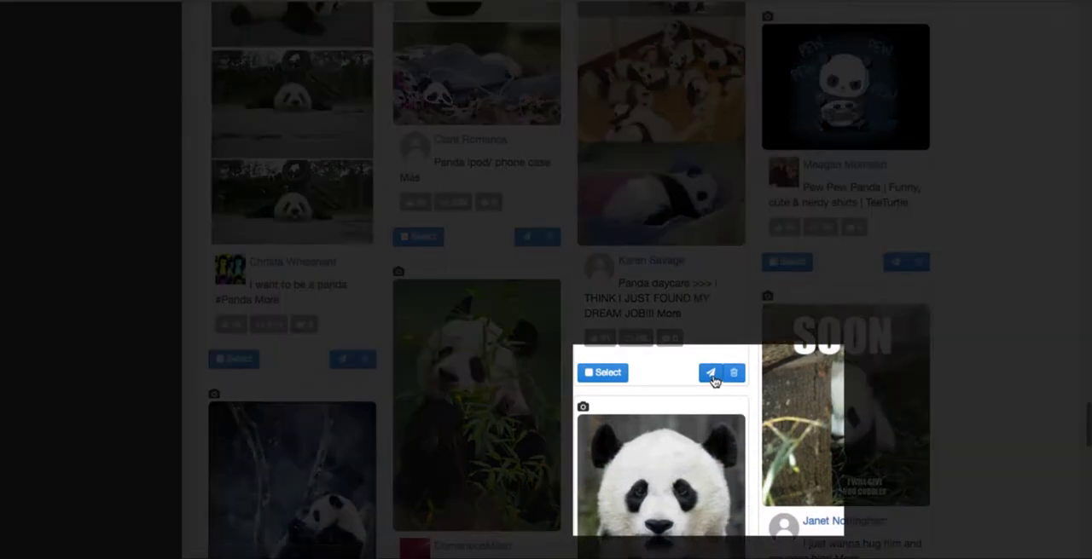
{"action": "left_click", "coordinate": [710, 373]}
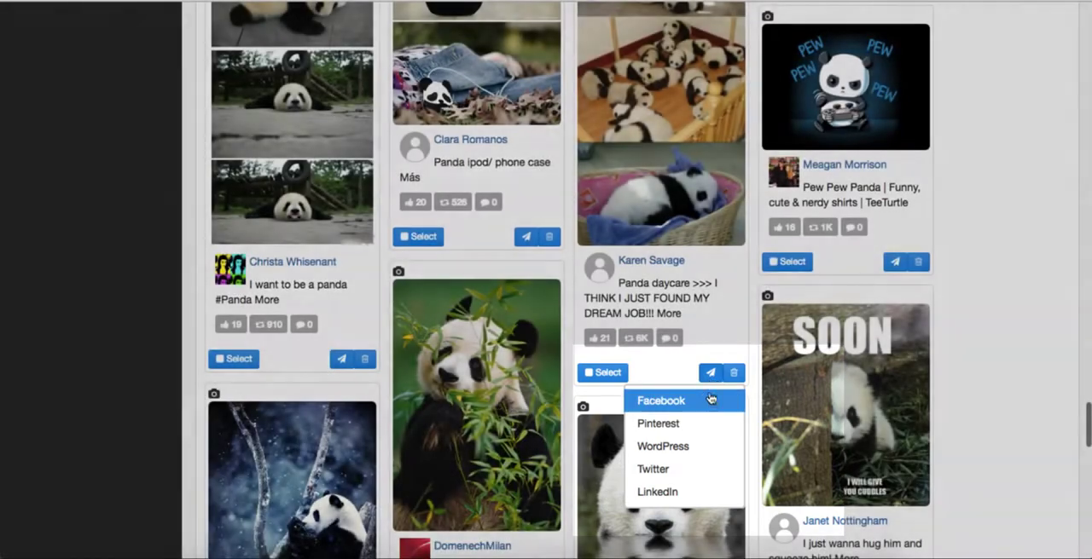
{"action": "left_click", "coordinate": [661, 400]}
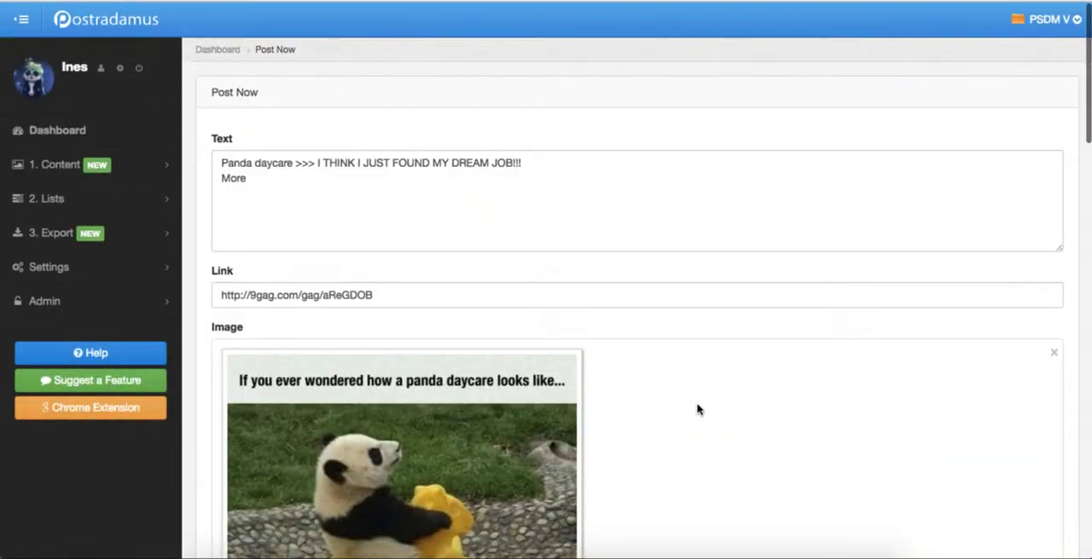
{"action": "mouse_move", "coordinate": [372, 275]}
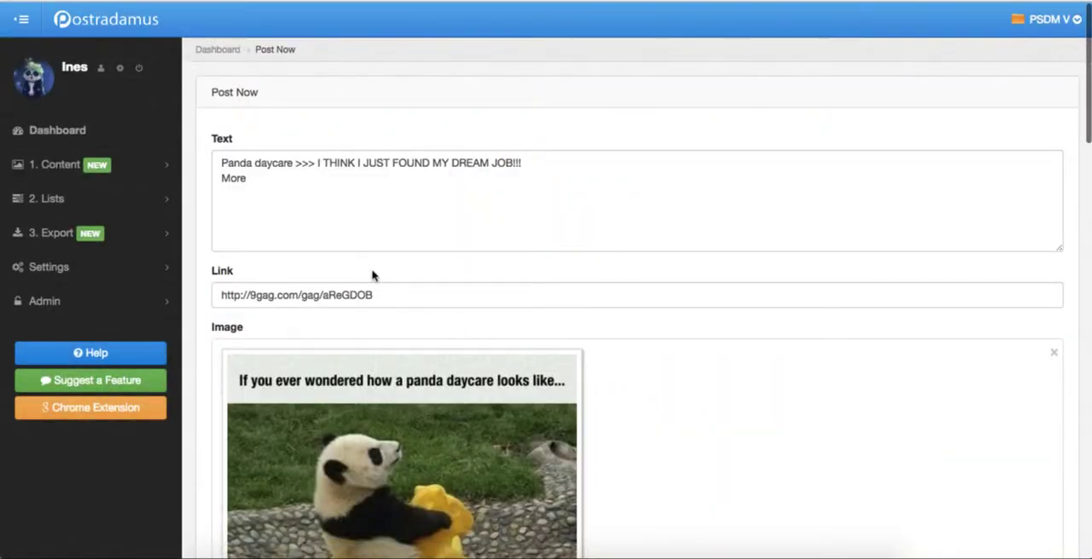
- Enter 'Panda daycare! :)' as the post text and send it to Facebook now
{"action": "type", "text": "Panda daycare! :)"}
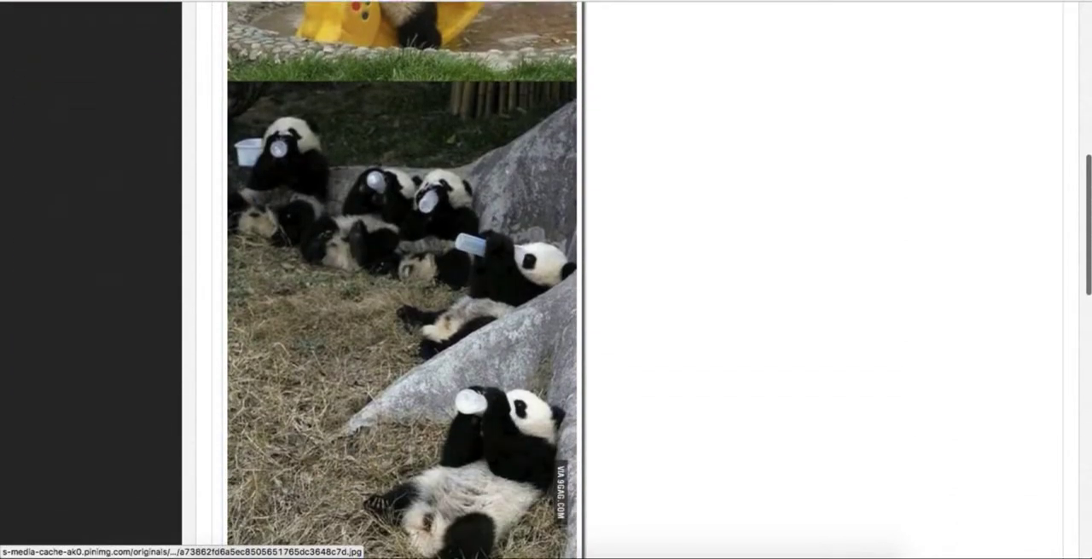
{"action": "scroll", "scroll_direction": "down", "scroll_amount": 3}
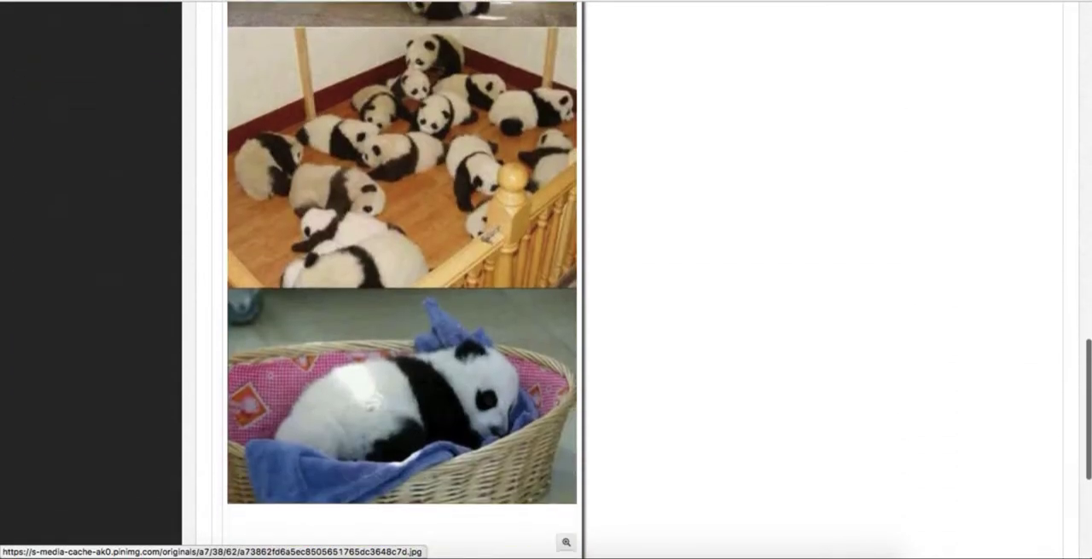
{"action": "scroll", "scroll_direction": "down", "scroll_amount": 3}
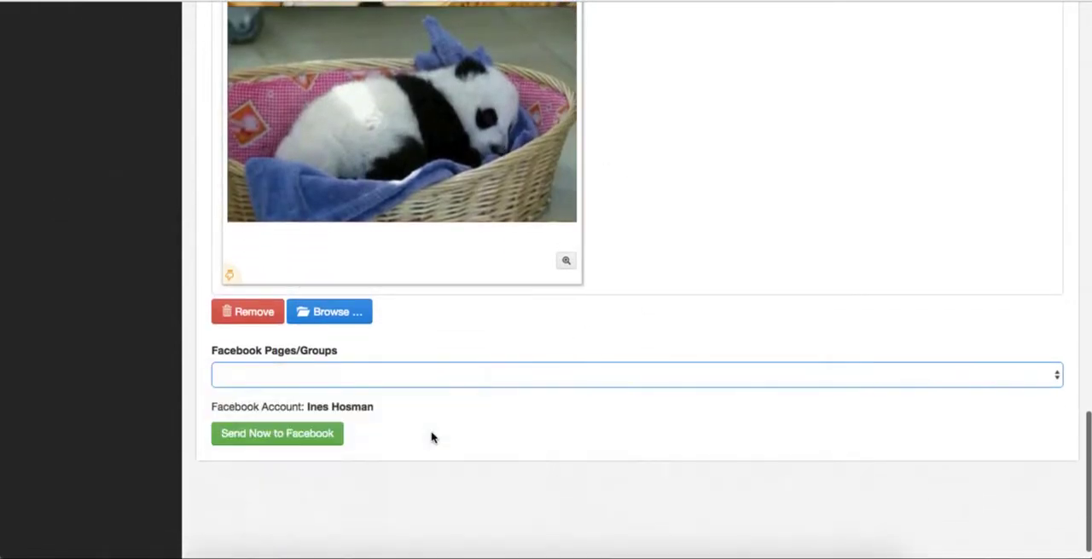
{"action": "left_click", "coordinate": [277, 434]}
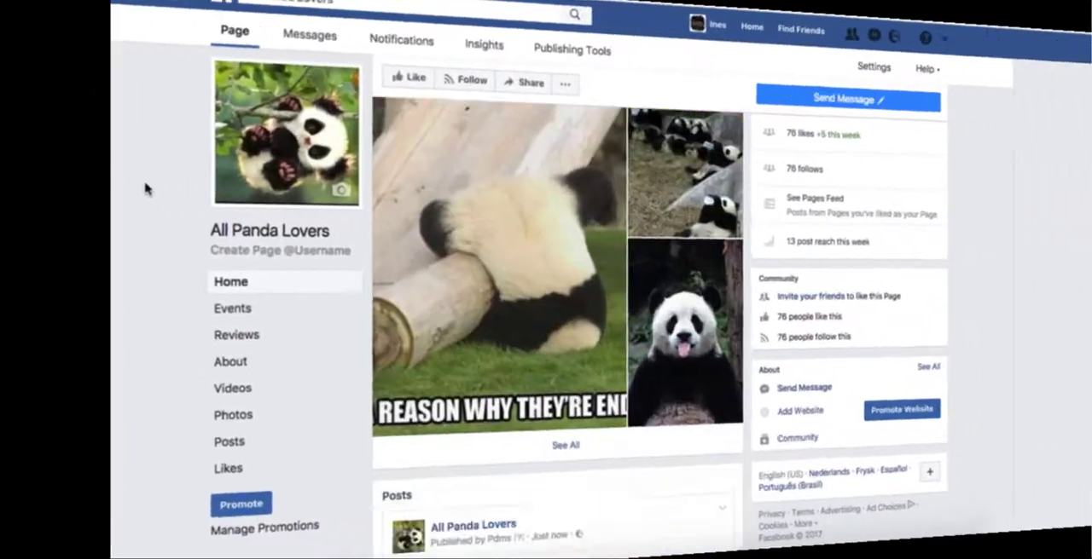
- Scroll the All Panda Lovers Facebook page to check the new panda post
{"action": "scroll", "scroll_direction": "down", "scroll_amount": 3}
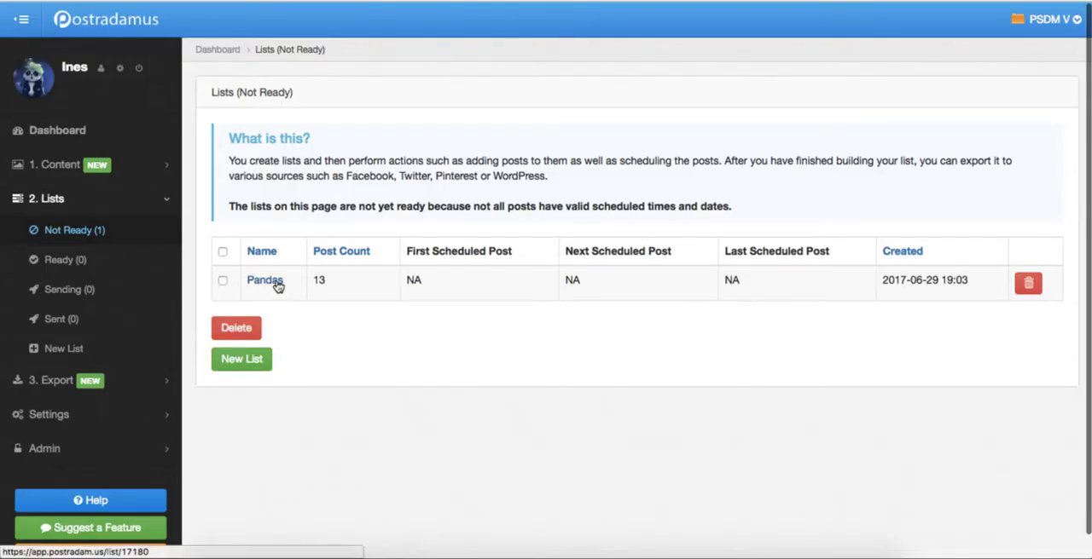
{"action": "left_click", "coordinate": [264, 280]}
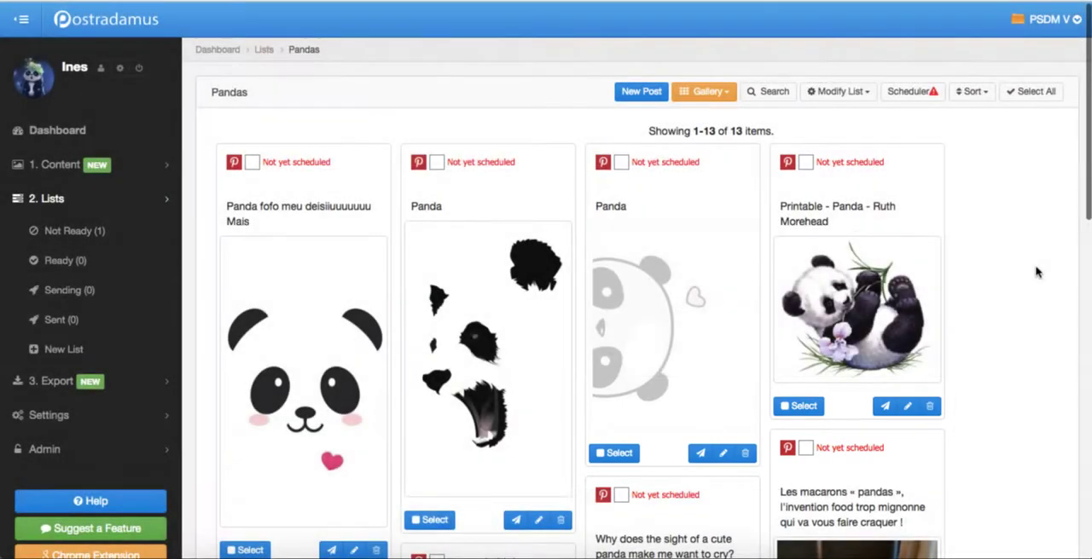
{"action": "scroll", "scroll_direction": "down", "scroll_amount": 3}
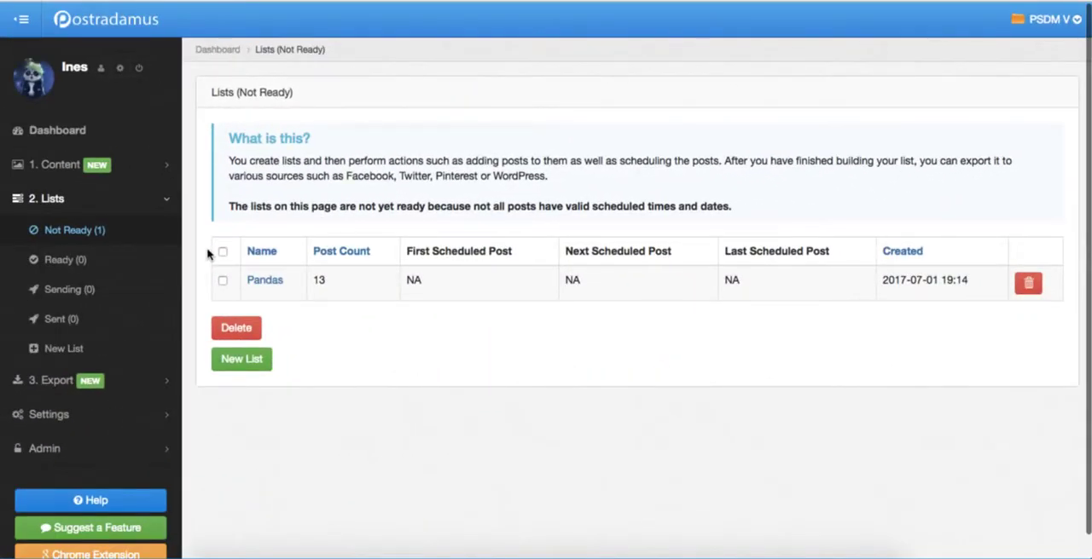
{"action": "mouse_move", "coordinate": [185, 271]}
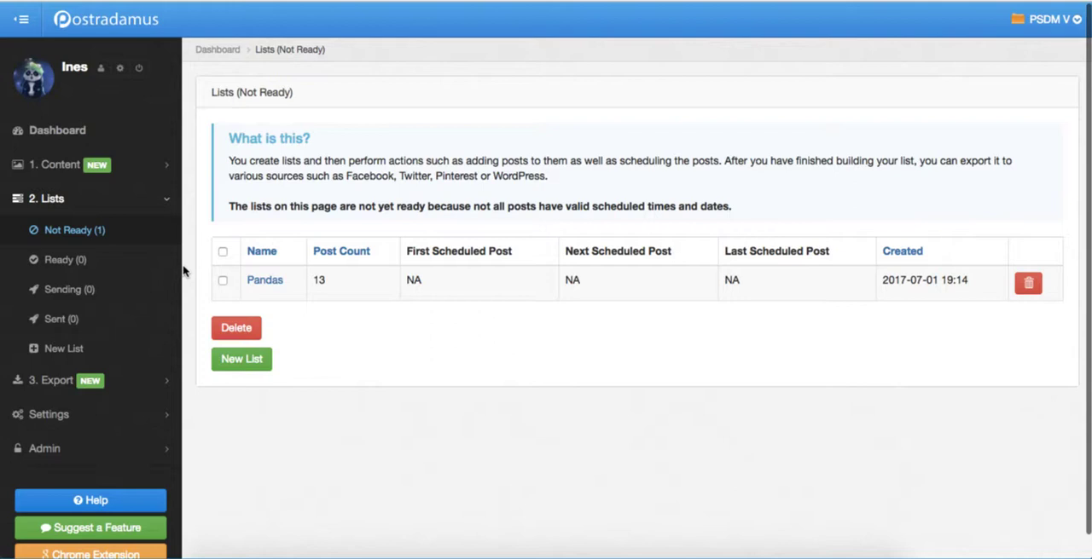
{"action": "mouse_move", "coordinate": [174, 237]}
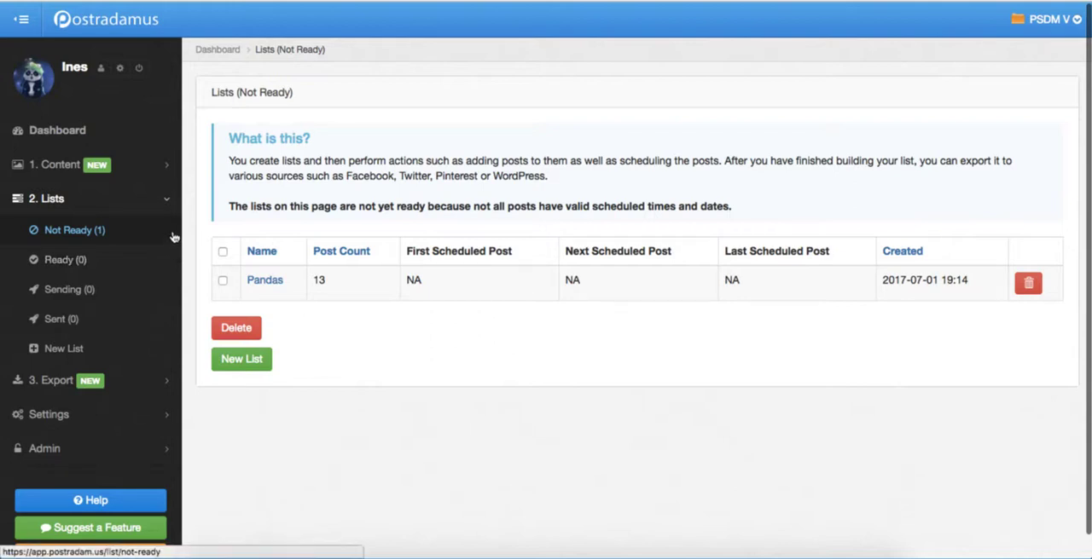
{"action": "mouse_move", "coordinate": [126, 234]}
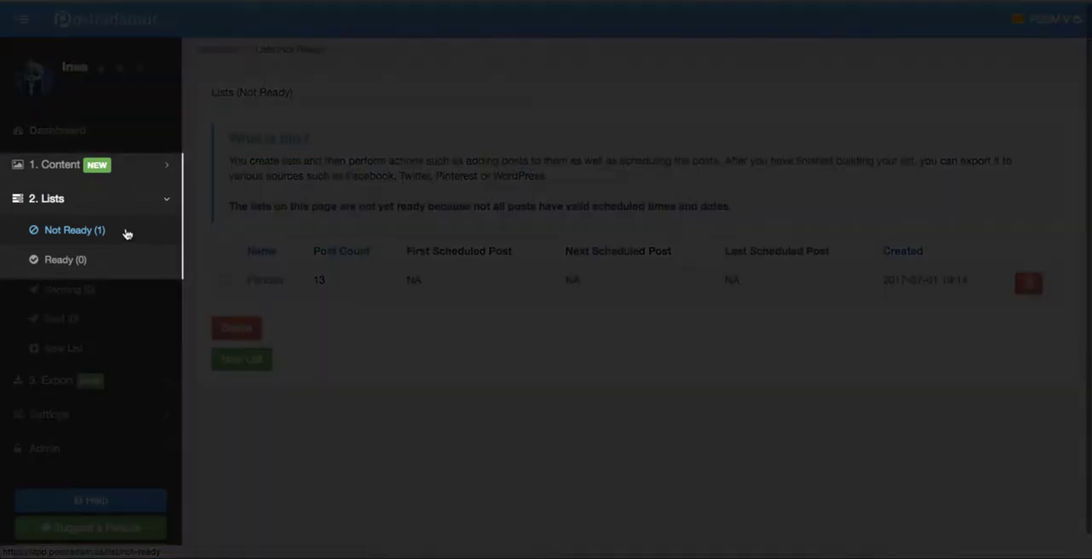
{"action": "mouse_move", "coordinate": [303, 241]}
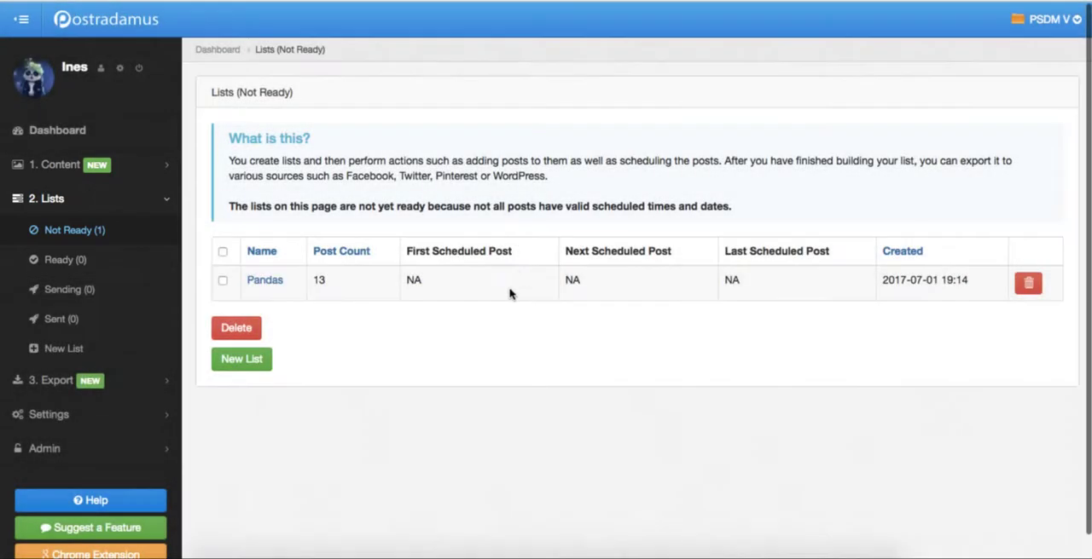
{"action": "mouse_move", "coordinate": [416, 305]}
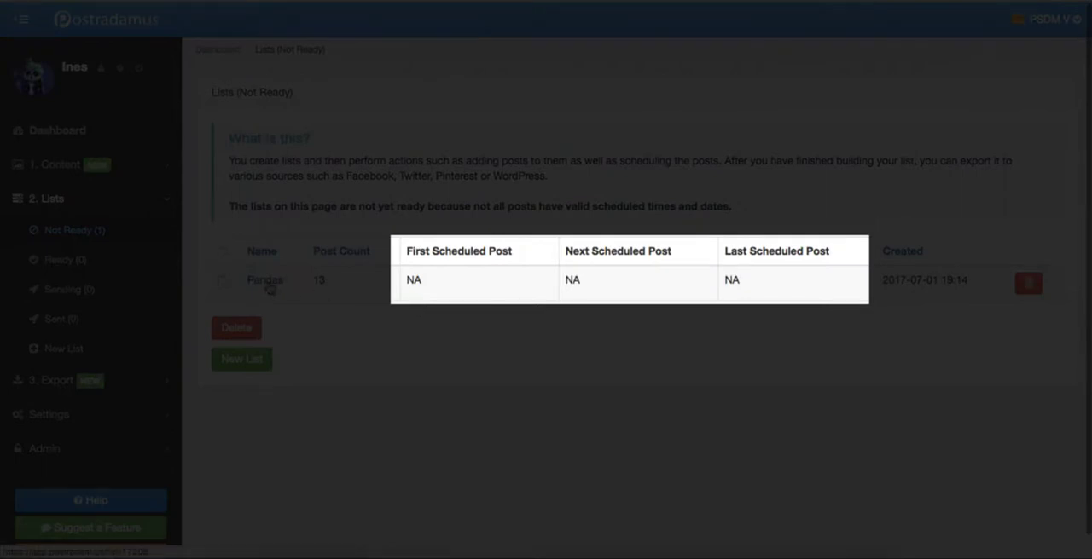
{"action": "left_click", "coordinate": [264, 280]}
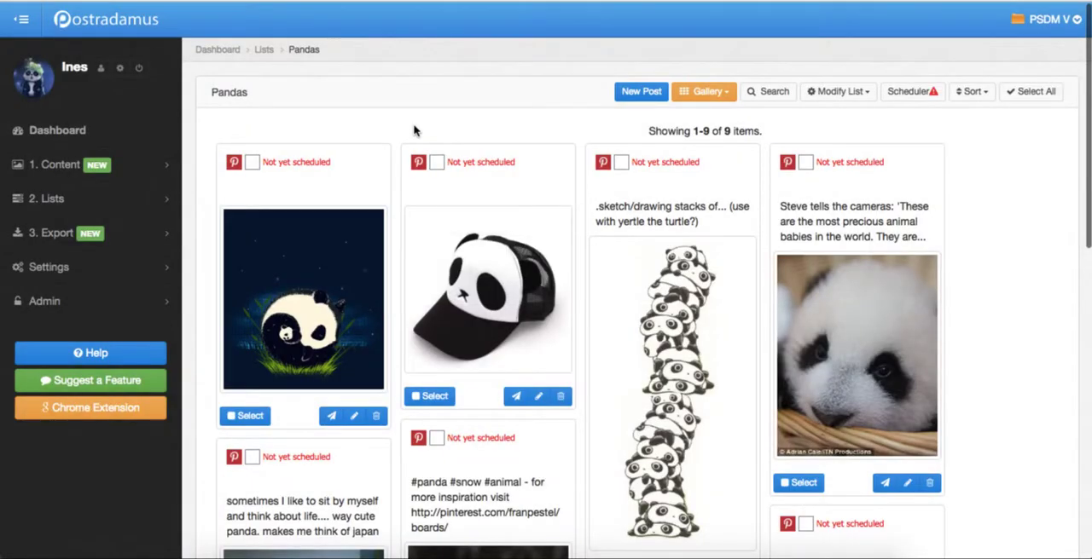
{"action": "mouse_move", "coordinate": [483, 134]}
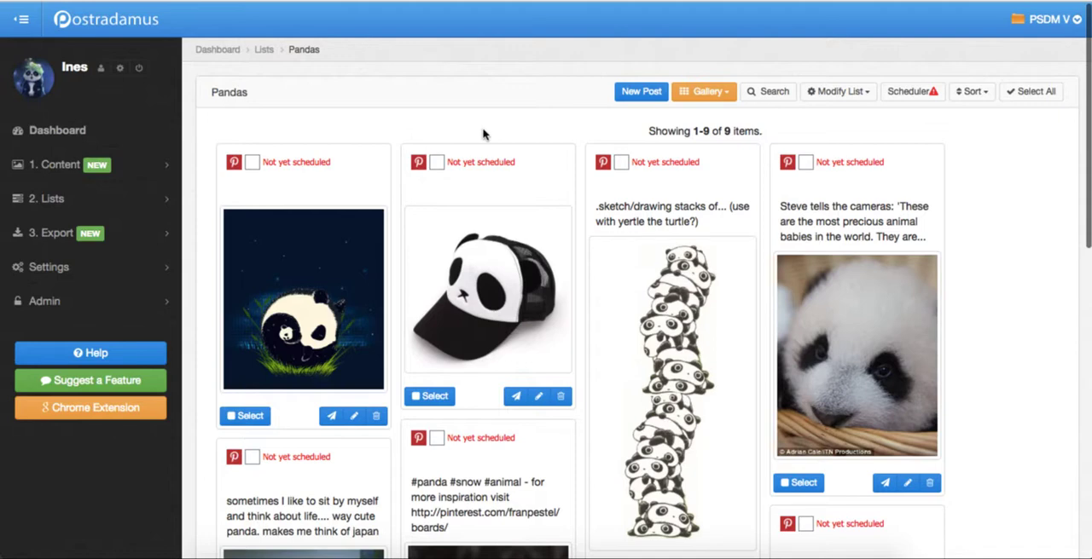
{"action": "mouse_move", "coordinate": [390, 418]}
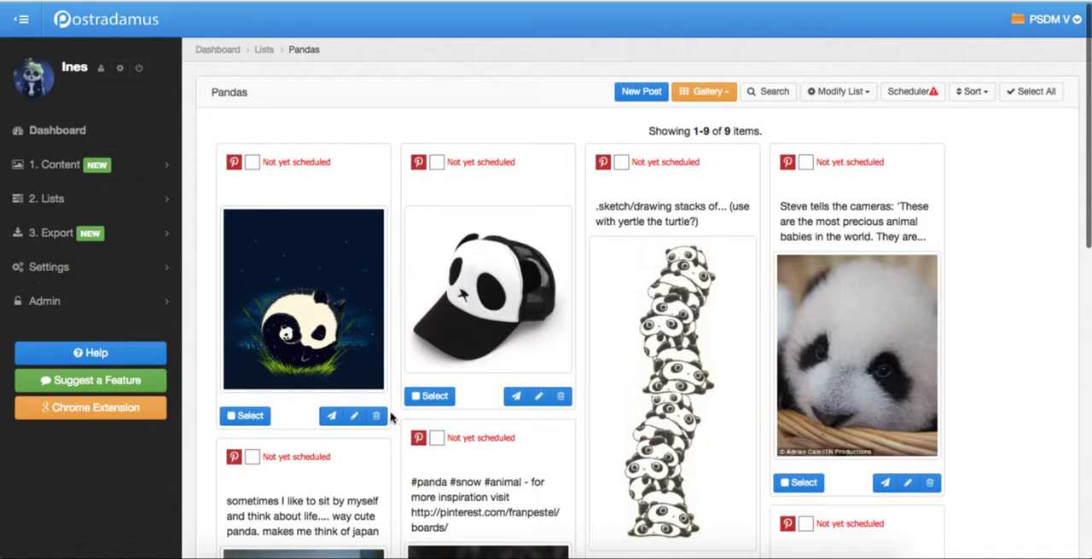
{"action": "left_click", "coordinate": [354, 416]}
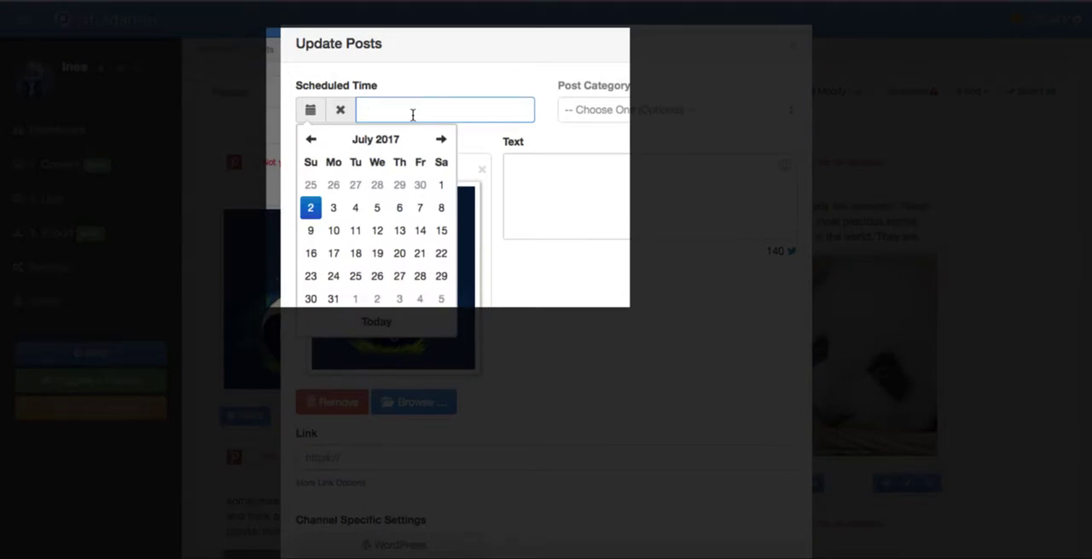
{"action": "left_click", "coordinate": [355, 207]}
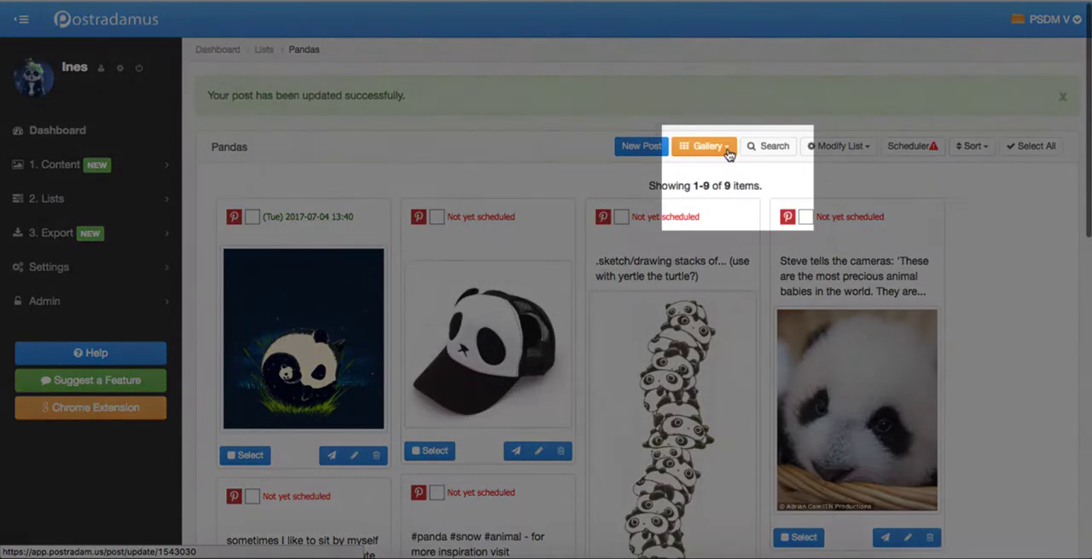
- Show the Pandas list as a Jul 2–8 week calendar and scroll through it
{"action": "left_click", "coordinate": [703, 146]}
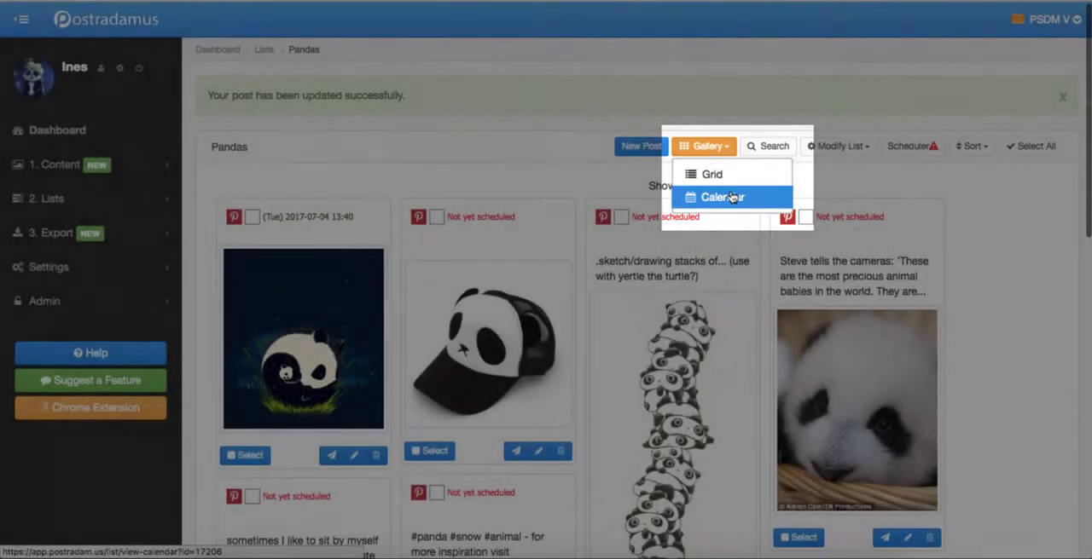
{"action": "left_click", "coordinate": [721, 197]}
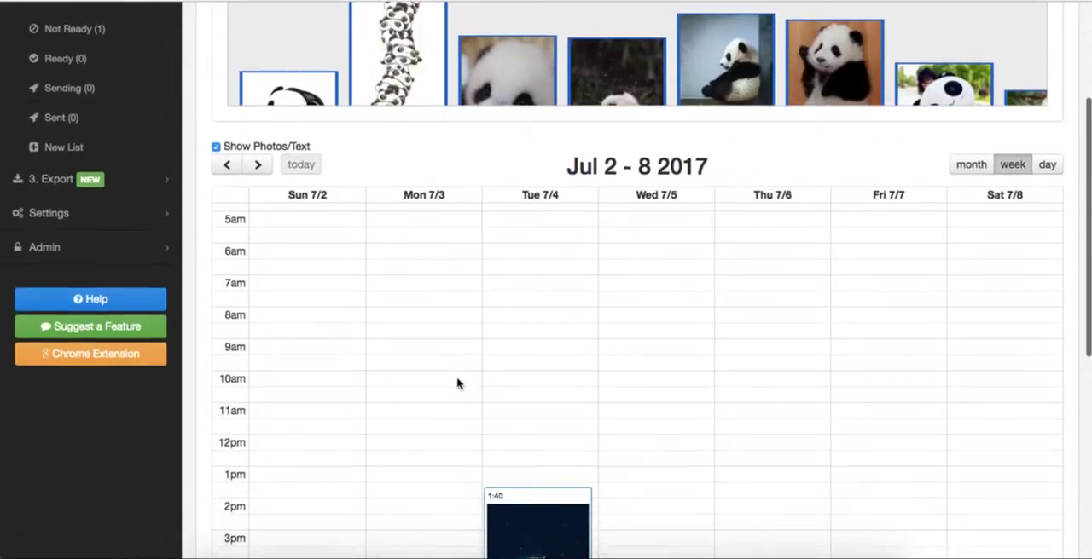
{"action": "scroll", "scroll_direction": "up", "scroll_amount": 3}
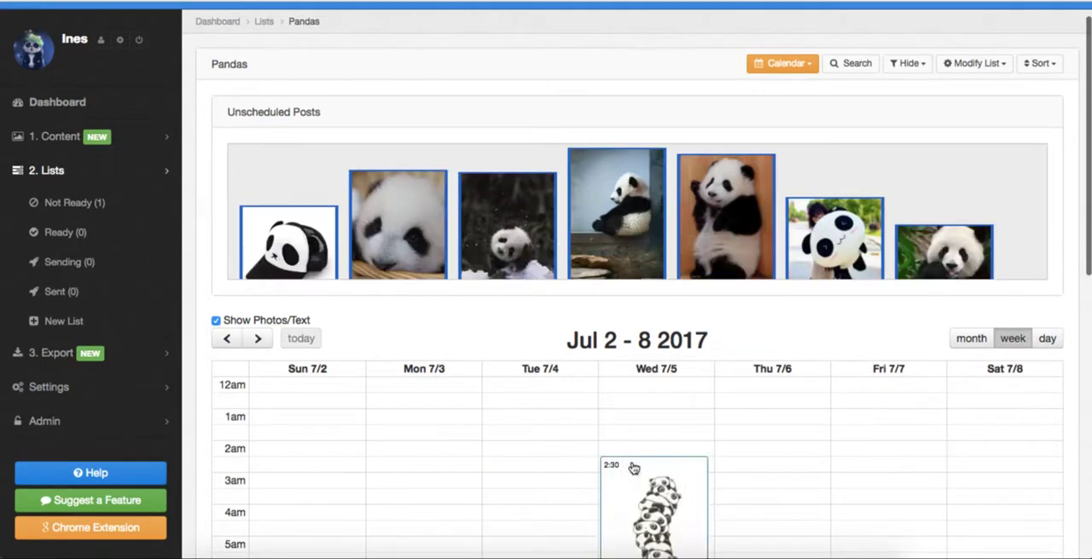
{"action": "scroll", "scroll_direction": "down", "scroll_amount": 3}
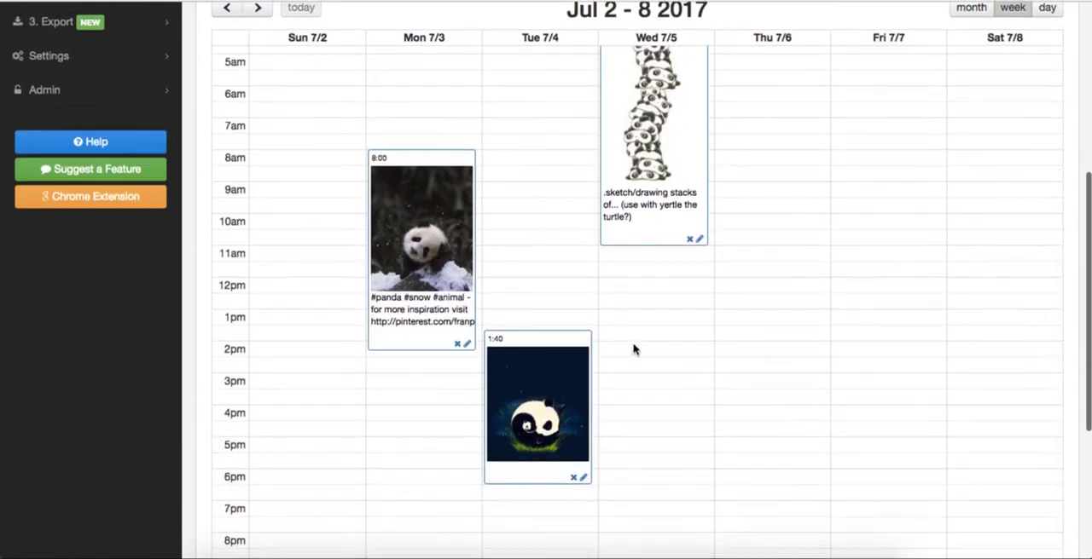
{"action": "scroll", "scroll_direction": "down", "scroll_amount": 3}
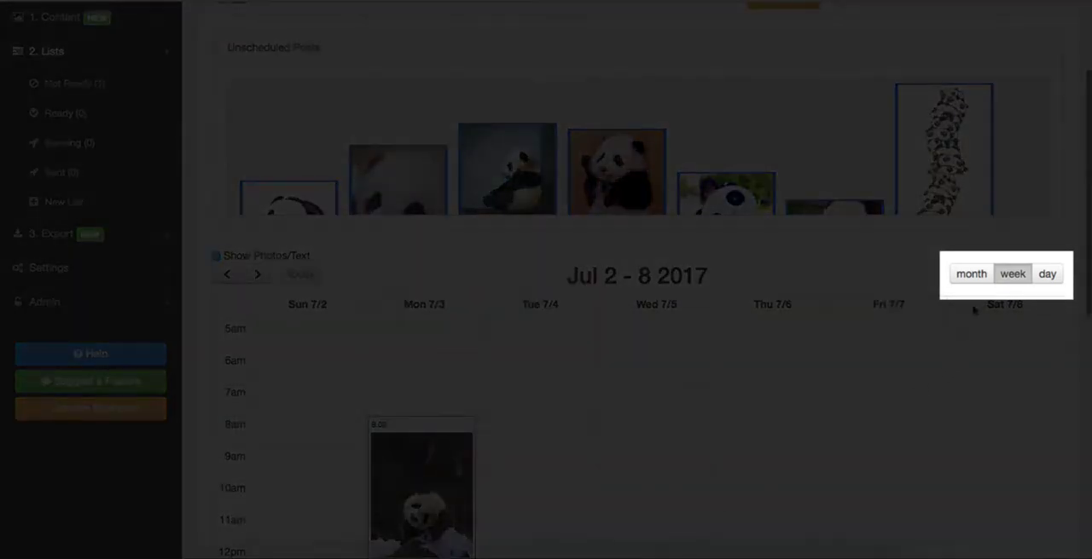
- Switch the calendar to July month view, back to week, then Monday July 3 day
{"action": "left_click", "coordinate": [970, 273]}
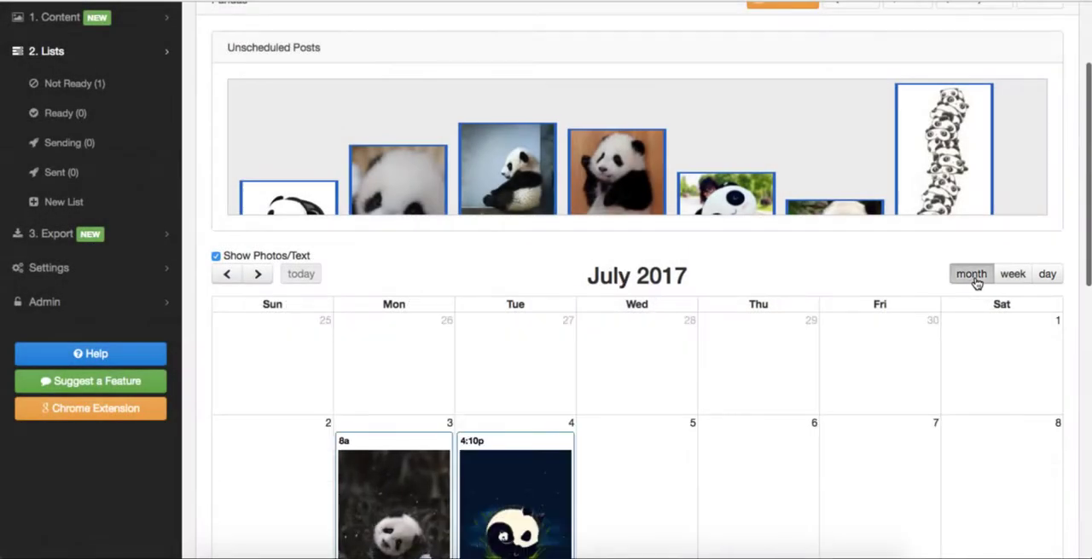
{"action": "scroll", "scroll_direction": "down", "scroll_amount": 3}
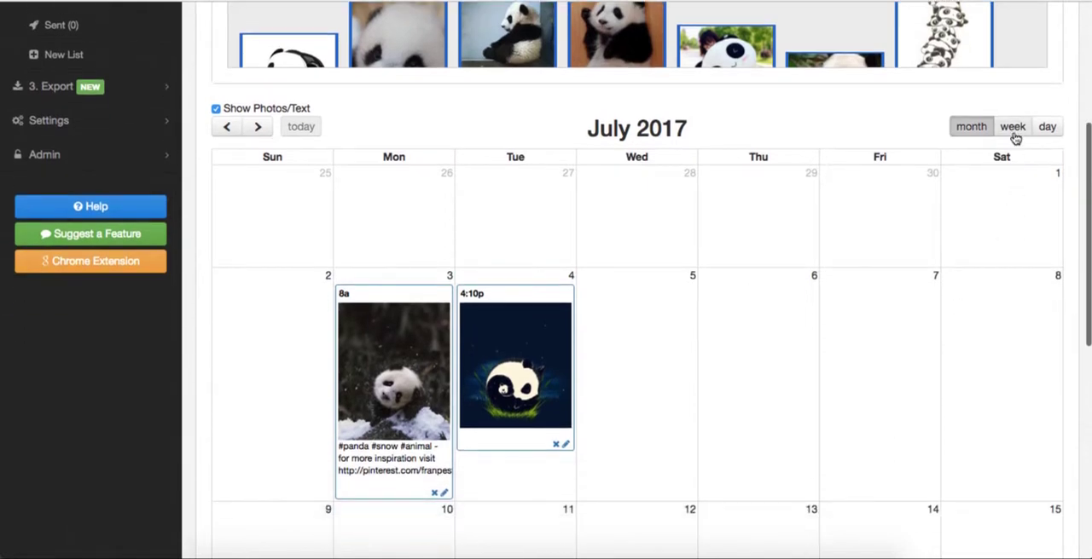
{"action": "left_click", "coordinate": [1013, 126]}
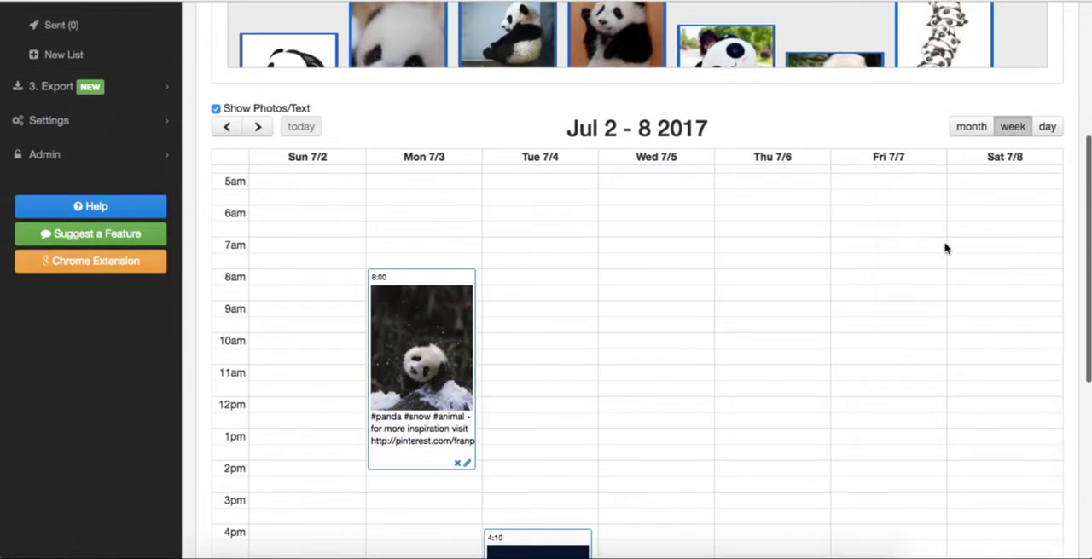
{"action": "scroll", "scroll_direction": "up", "scroll_amount": 3}
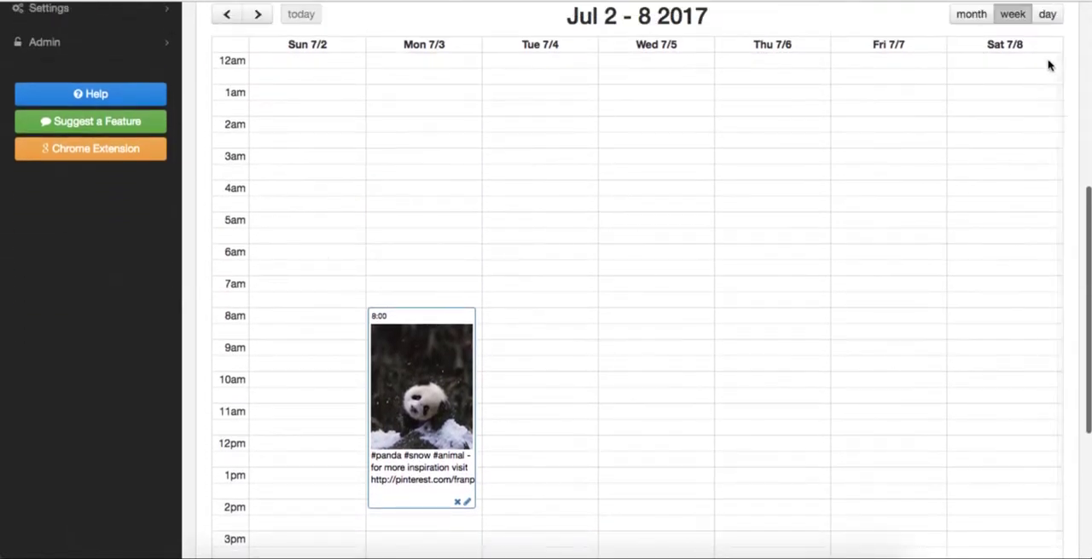
{"action": "left_click", "coordinate": [1046, 14]}
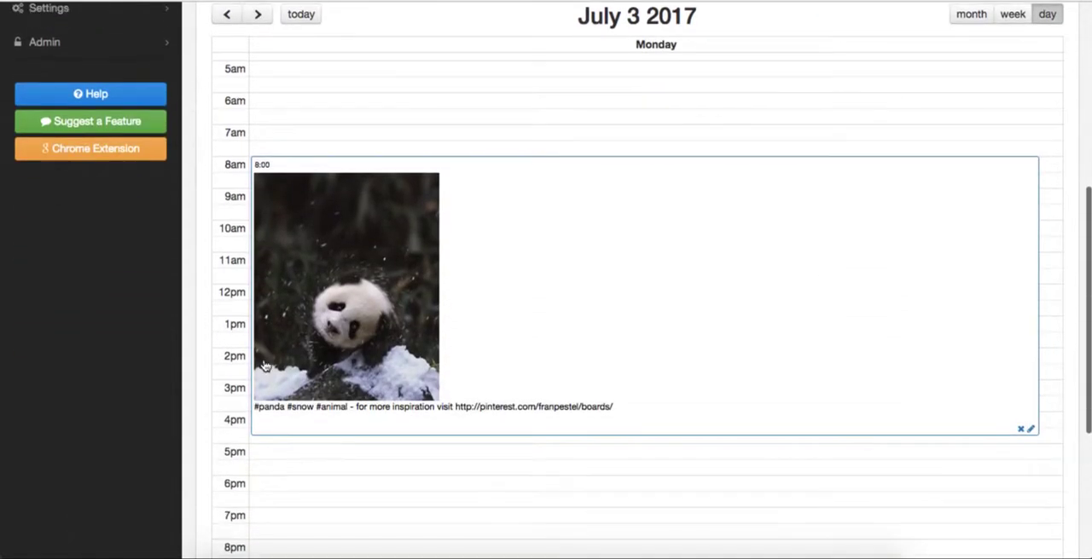
{"action": "scroll", "scroll_direction": "down", "scroll_amount": 3}
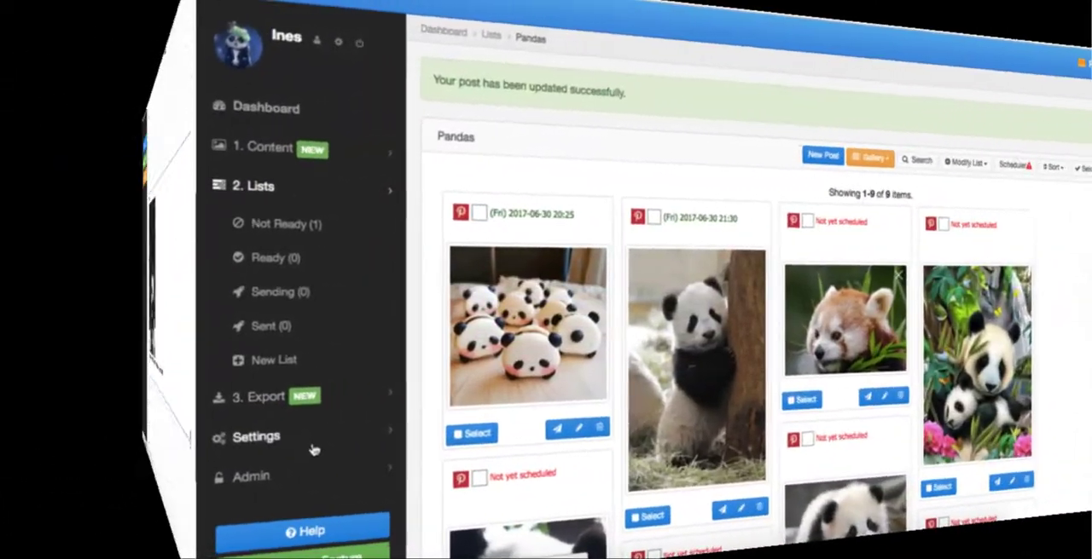
- Start a New Schedule and enter the name 'FB Mon-Wed-Sat'
{"action": "left_click", "coordinate": [256, 436]}
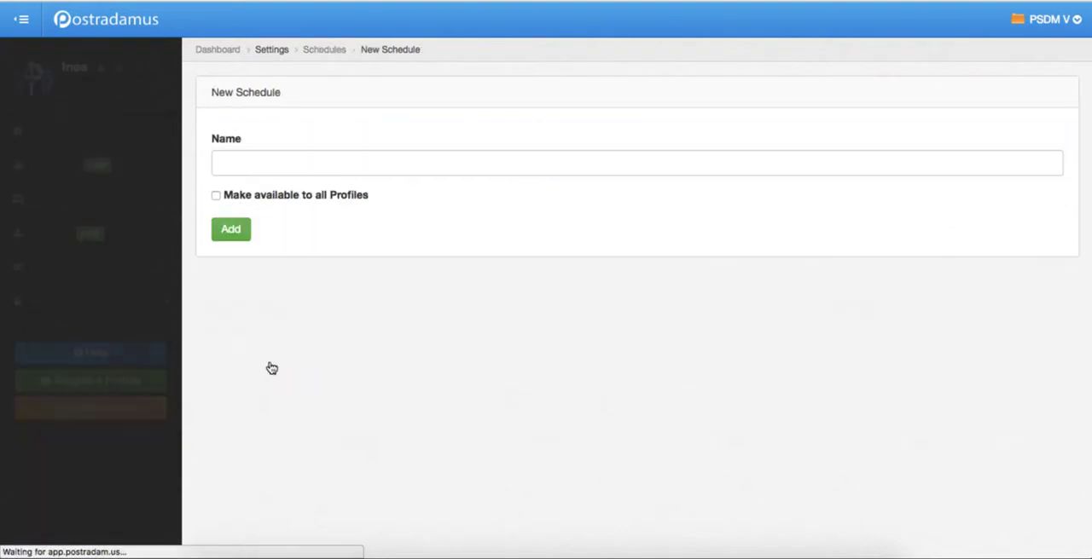
{"action": "left_click", "coordinate": [635, 163]}
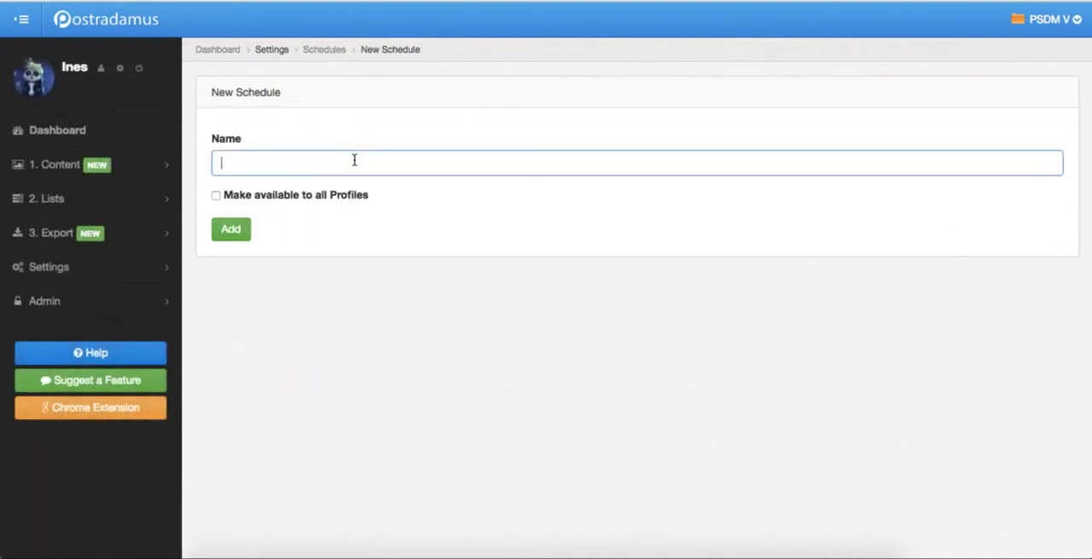
{"action": "type", "text": "FB Mon-Wed-Sat"}
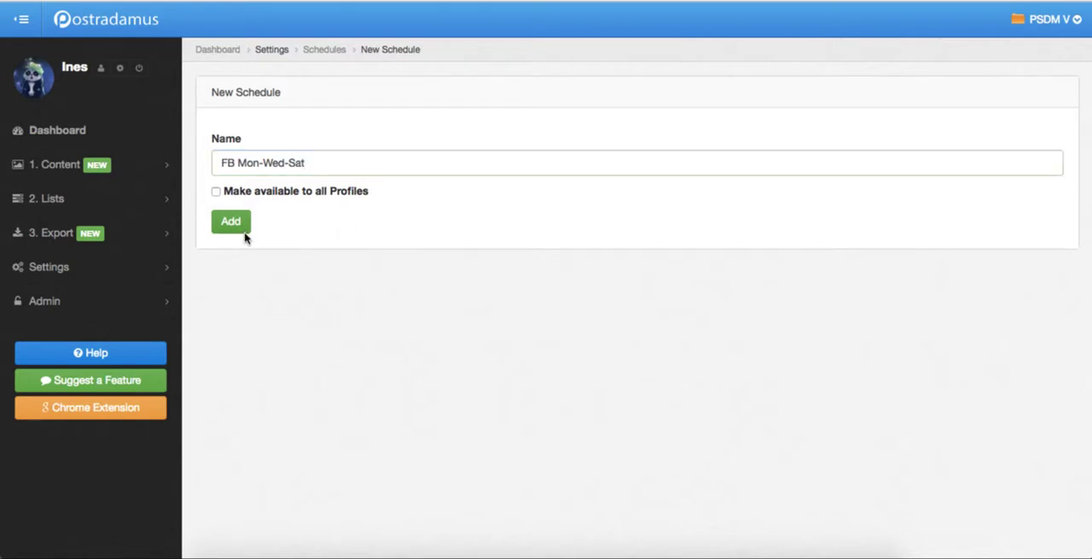
- Add the schedule and give it a 14:00 slot on Monday, Wednesday and Saturday
{"action": "left_click", "coordinate": [230, 222]}
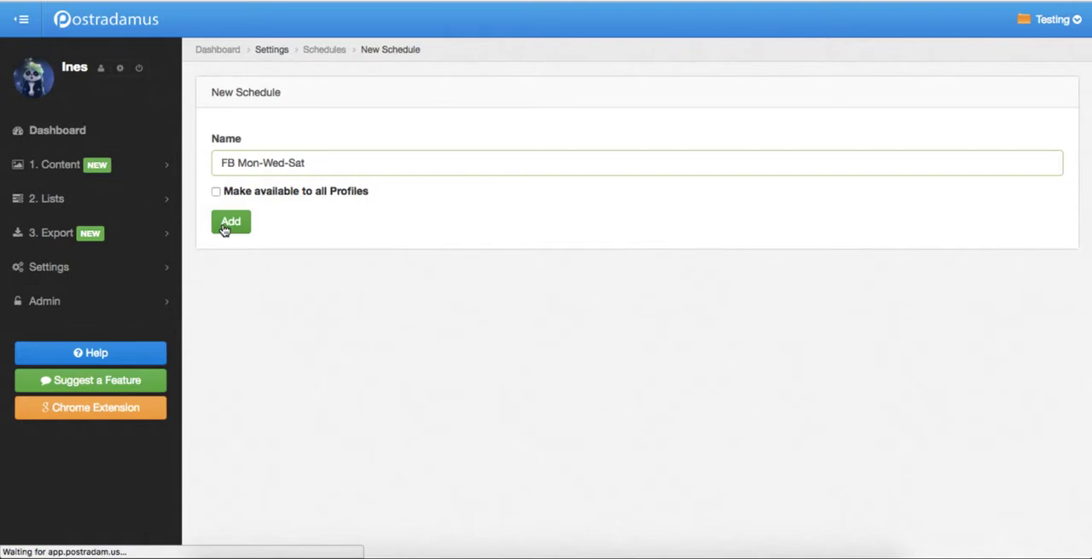
{"action": "left_click", "coordinate": [230, 221]}
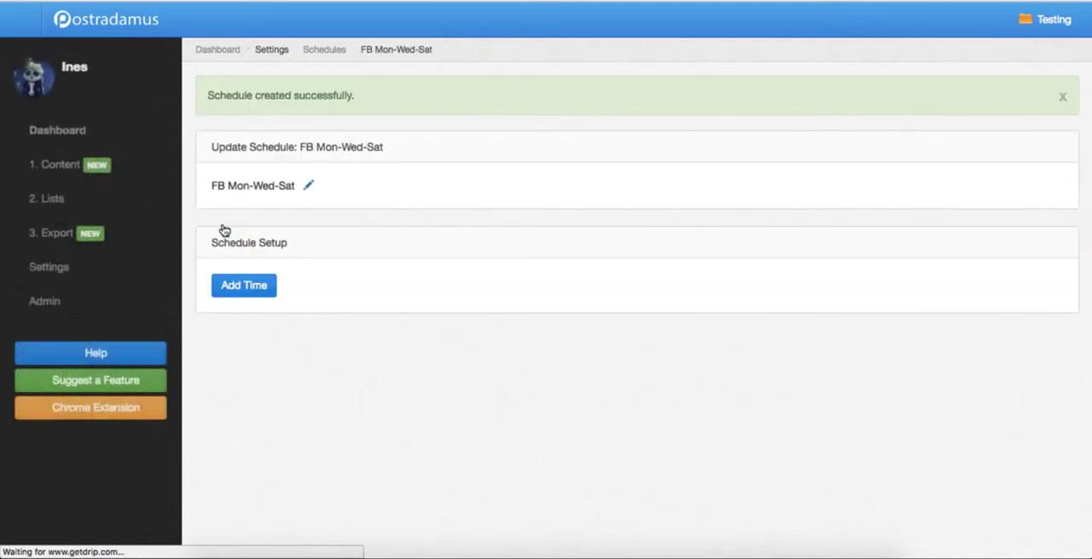
{"action": "scroll", "scroll_direction": "down", "scroll_amount": 3}
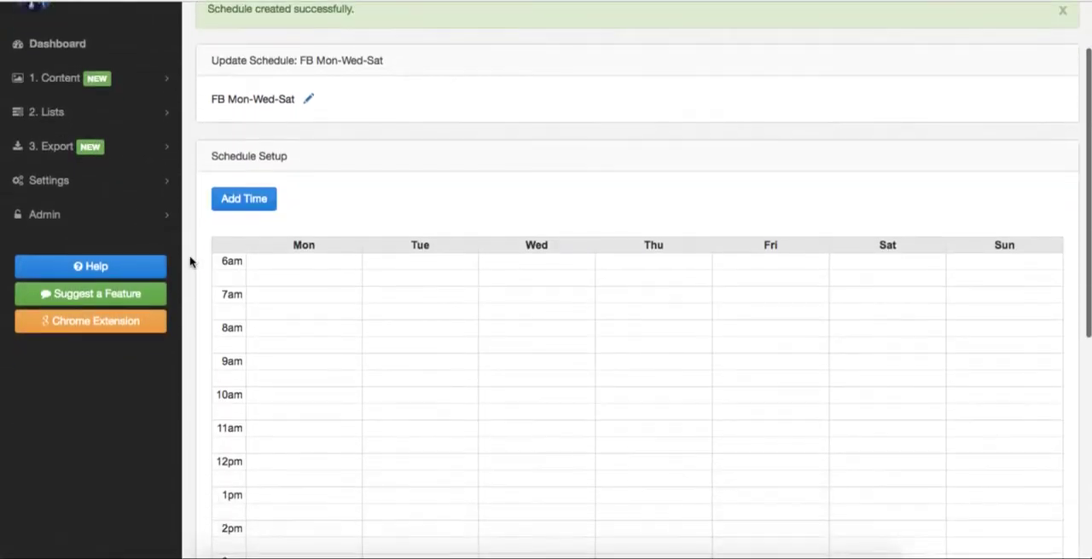
{"action": "left_click", "coordinate": [243, 199]}
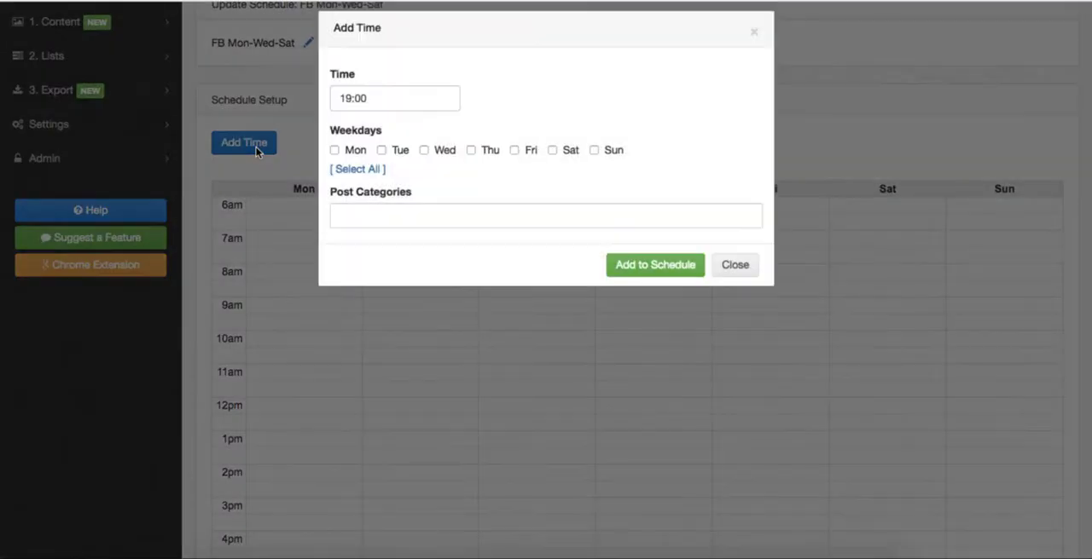
{"action": "left_click", "coordinate": [394, 98]}
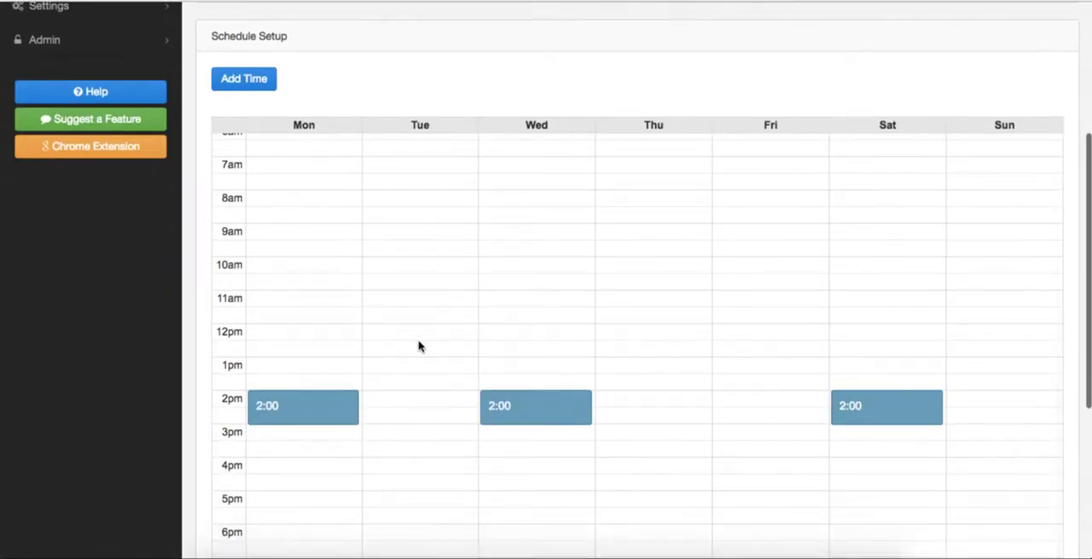
- Add a second 11:00 slot on Monday and Thursday
{"action": "left_click", "coordinate": [244, 79]}
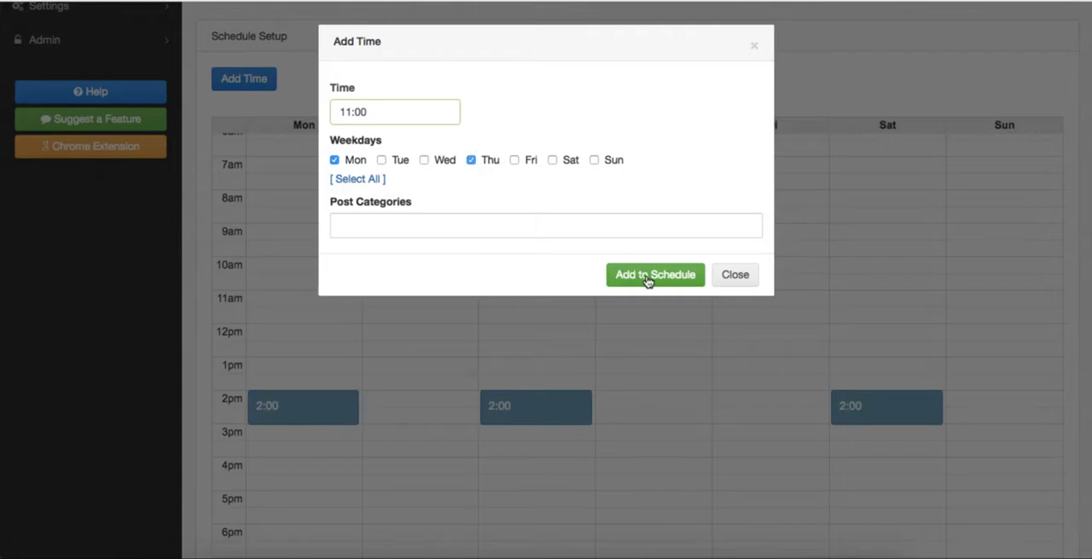
{"action": "left_click", "coordinate": [654, 274]}
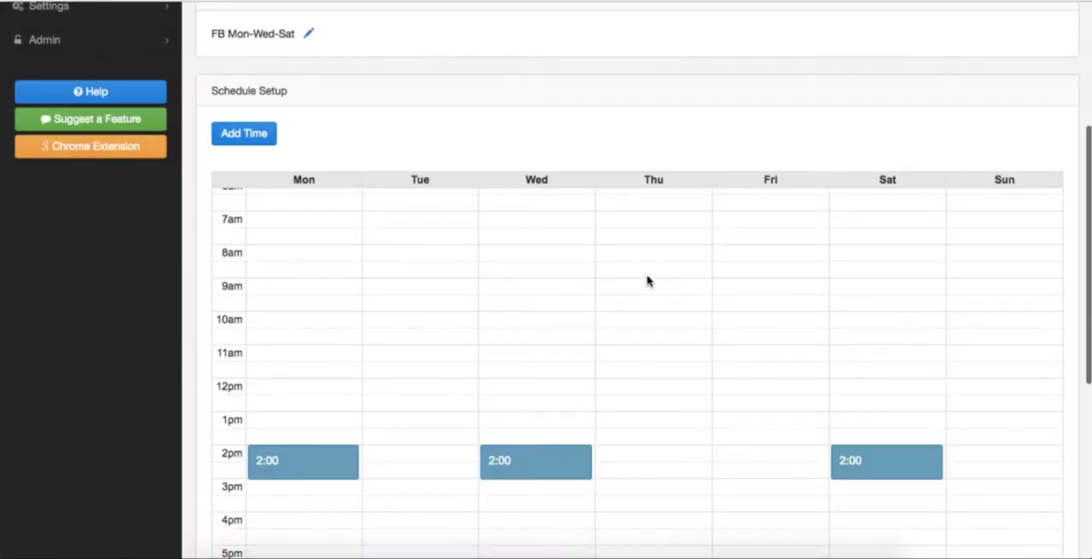
{"action": "scroll", "scroll_direction": "up", "scroll_amount": 3}
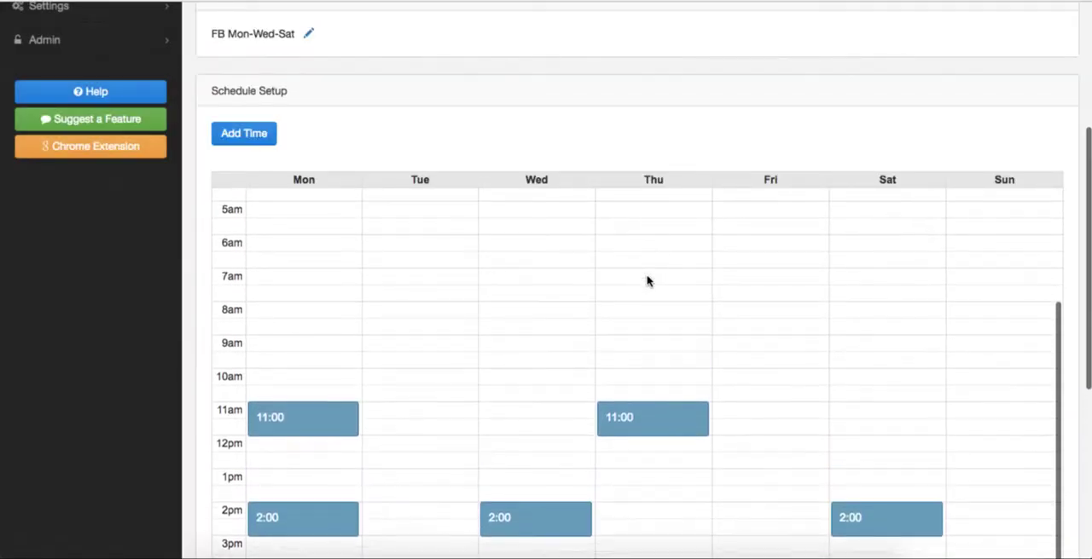
{"action": "scroll", "scroll_direction": "down", "scroll_amount": 3}
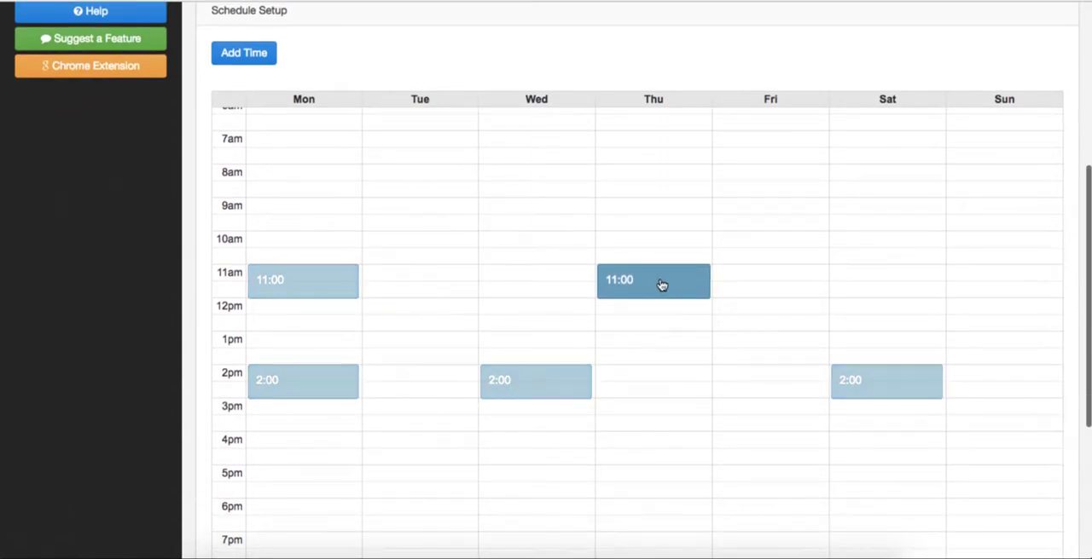
- Change the 11:00 slot's time and drag the Thursday 11:00 block to 4:00 pm
{"action": "left_click", "coordinate": [653, 280]}
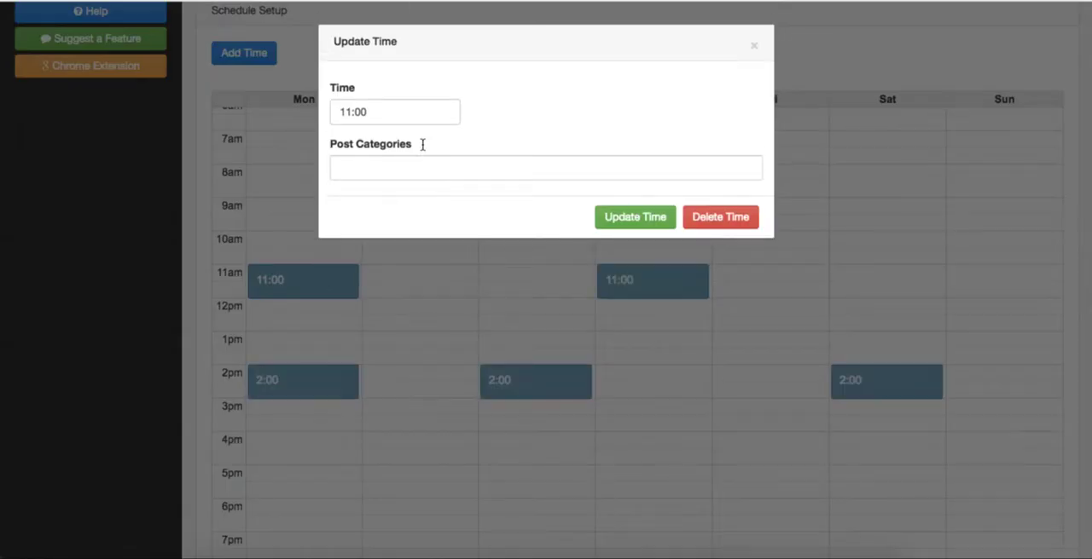
{"action": "left_click", "coordinate": [394, 112]}
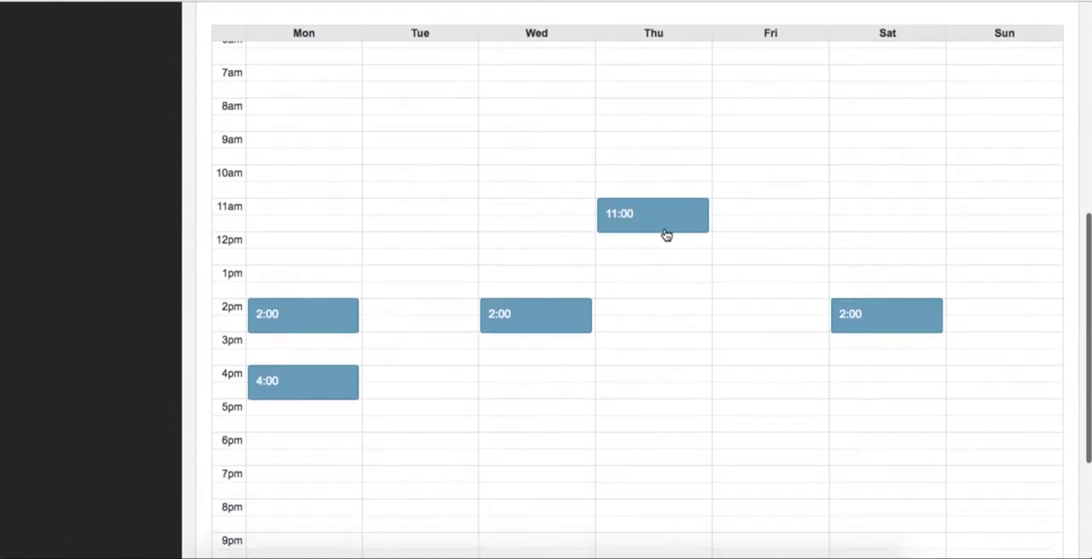
{"action": "left_click_drag", "start_coordinate": [652, 213], "coordinate": [652, 350]}
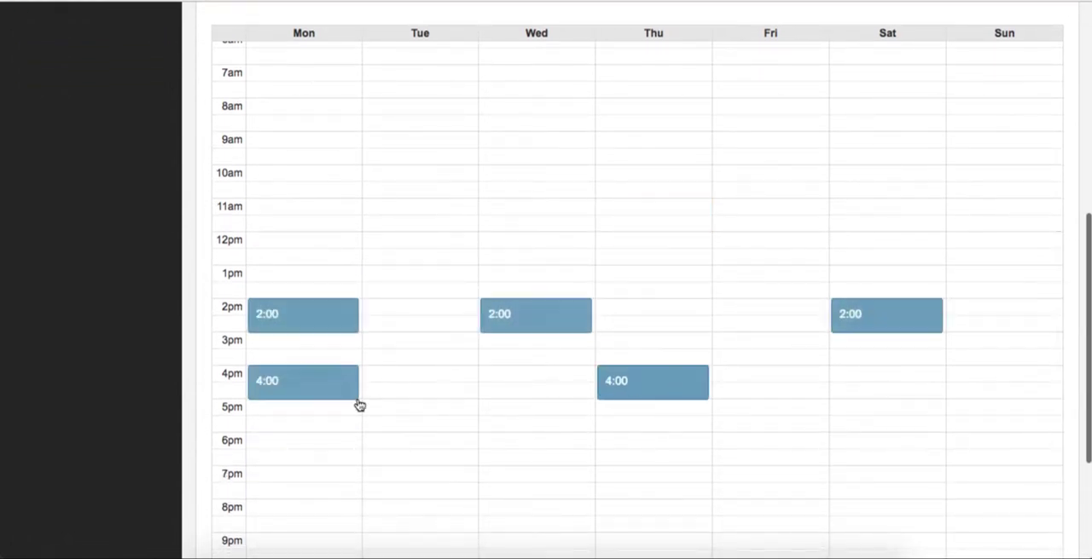
{"action": "left_click_drag", "start_coordinate": [302, 381], "coordinate": [420, 381]}
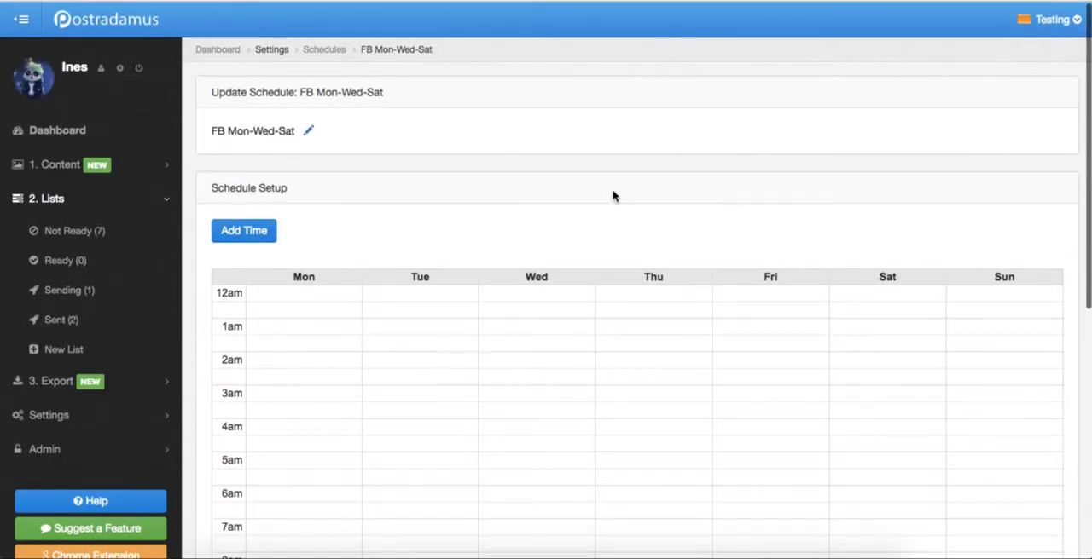
{"action": "mouse_move", "coordinate": [539, 429]}
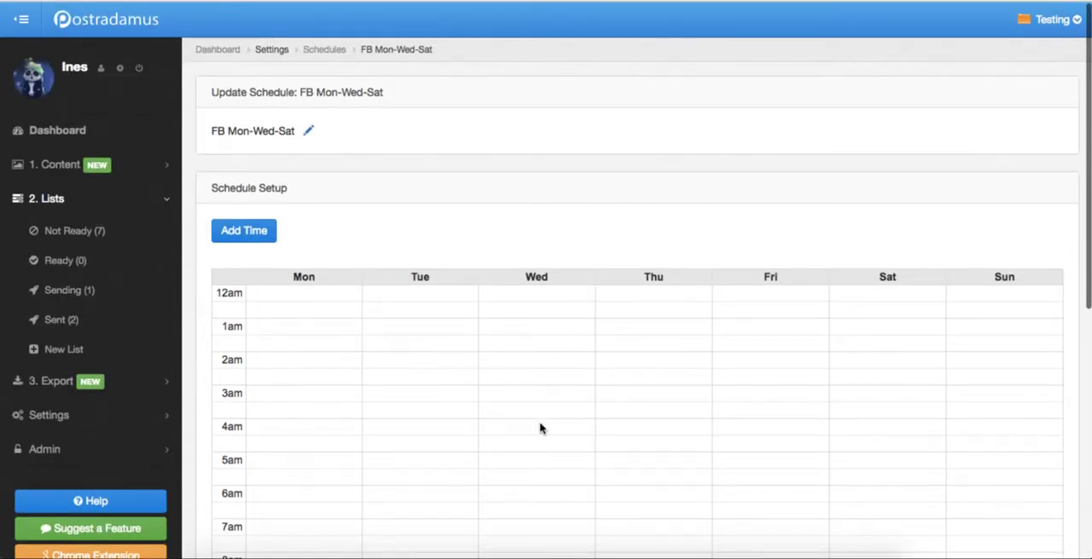
- Open the Pandas list's scheduler and select the FB Mon-Wed-Sat schedule
{"action": "scroll", "scroll_direction": "down", "scroll_amount": 3}
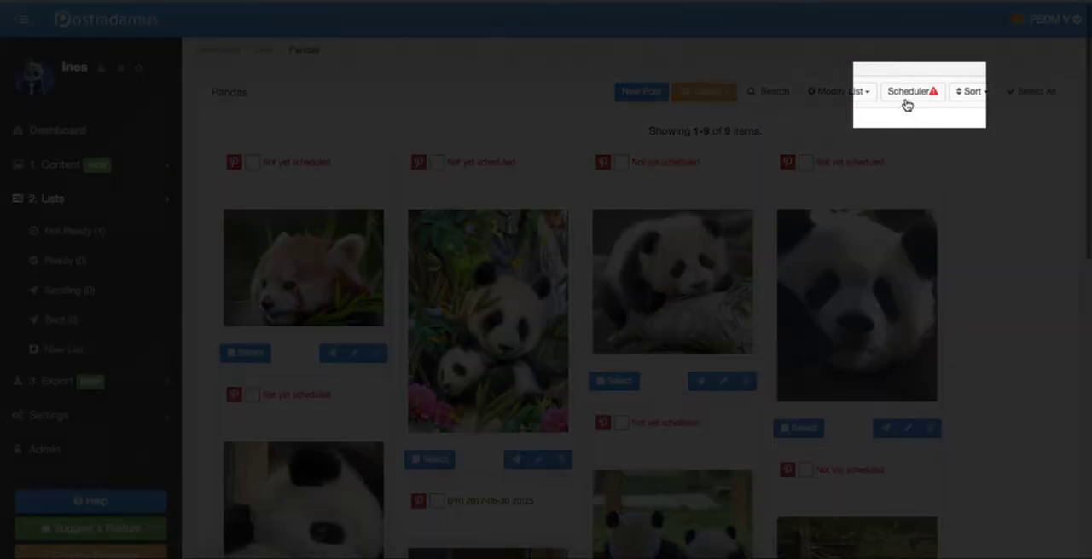
{"action": "left_click", "coordinate": [909, 92]}
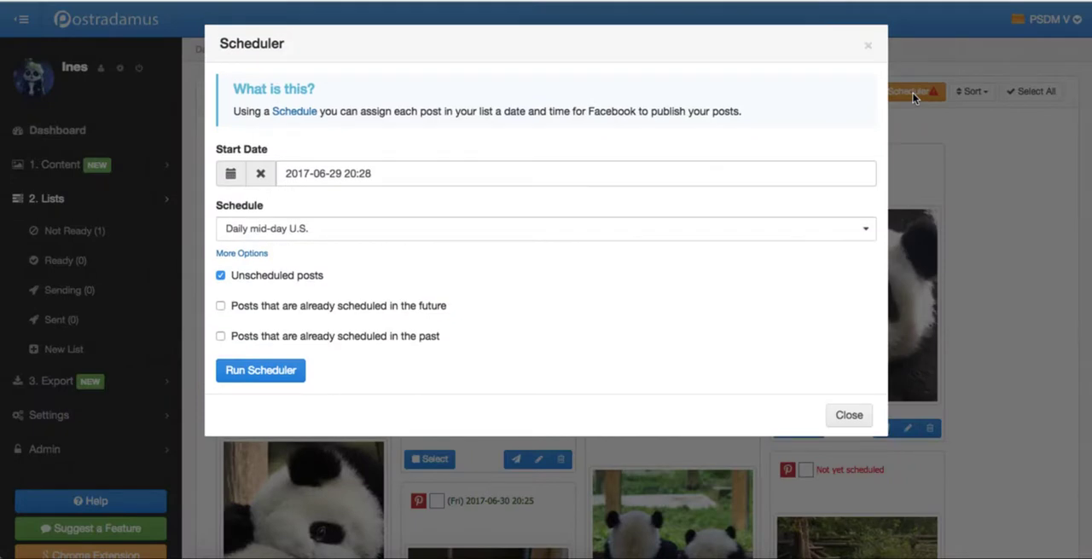
{"action": "mouse_move", "coordinate": [483, 179]}
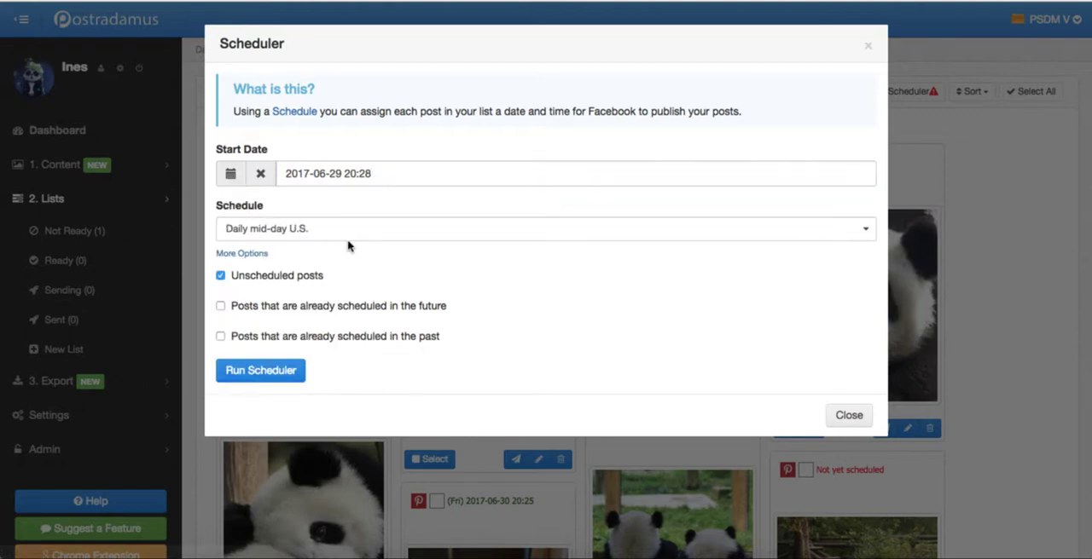
{"action": "left_click", "coordinate": [545, 229]}
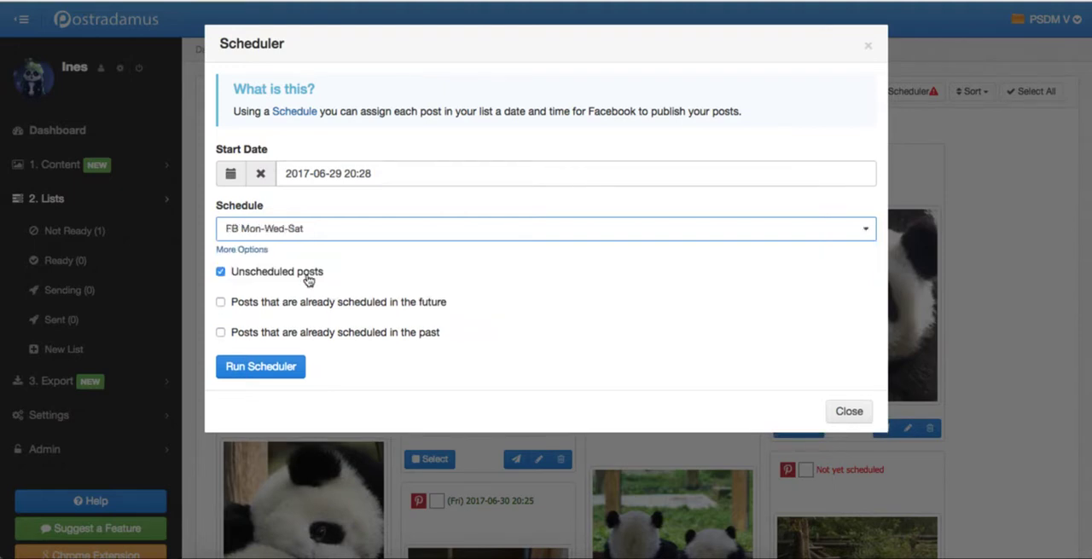
- Enable time and post randomization plus future-scheduled posts, then run the scheduler
{"action": "left_click", "coordinate": [242, 249]}
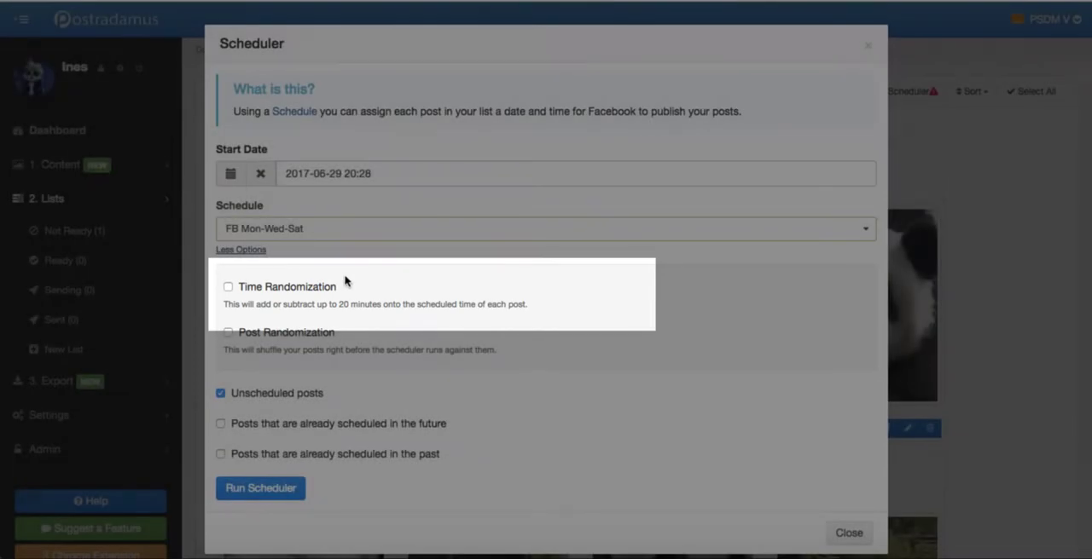
{"action": "left_click", "coordinate": [228, 287]}
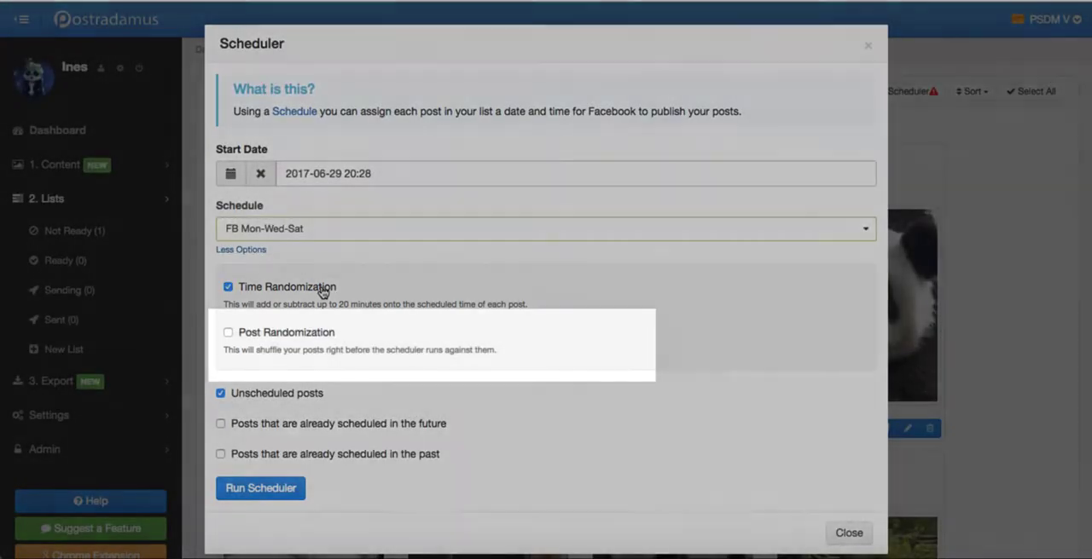
{"action": "left_click", "coordinate": [227, 333]}
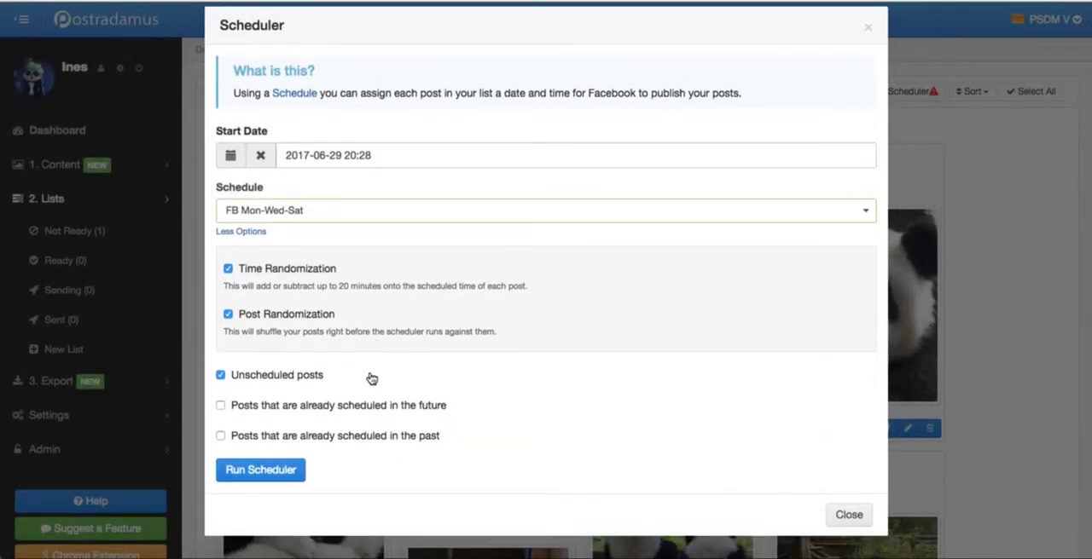
{"action": "mouse_move", "coordinate": [320, 380]}
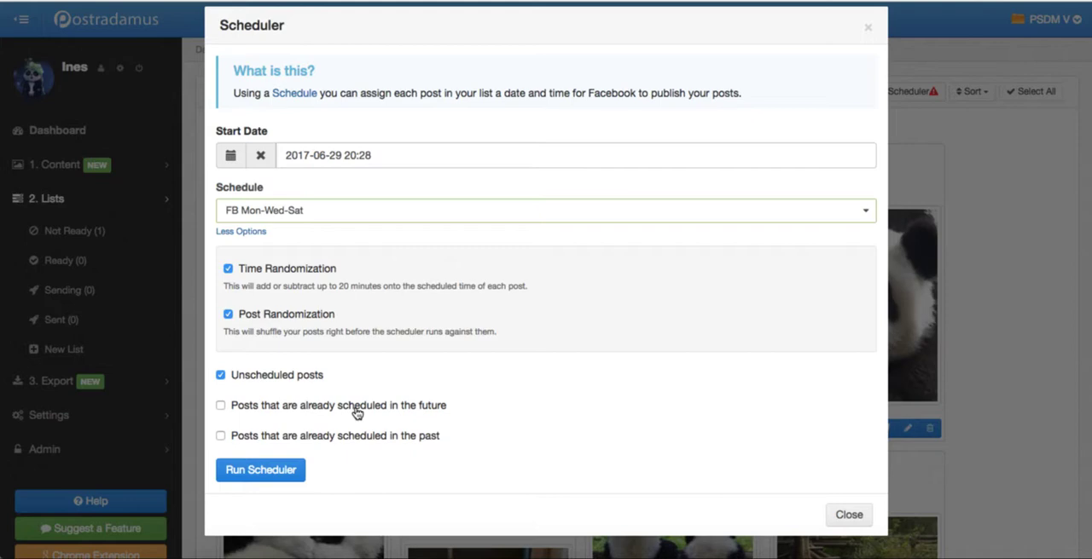
{"action": "left_click", "coordinate": [220, 405]}
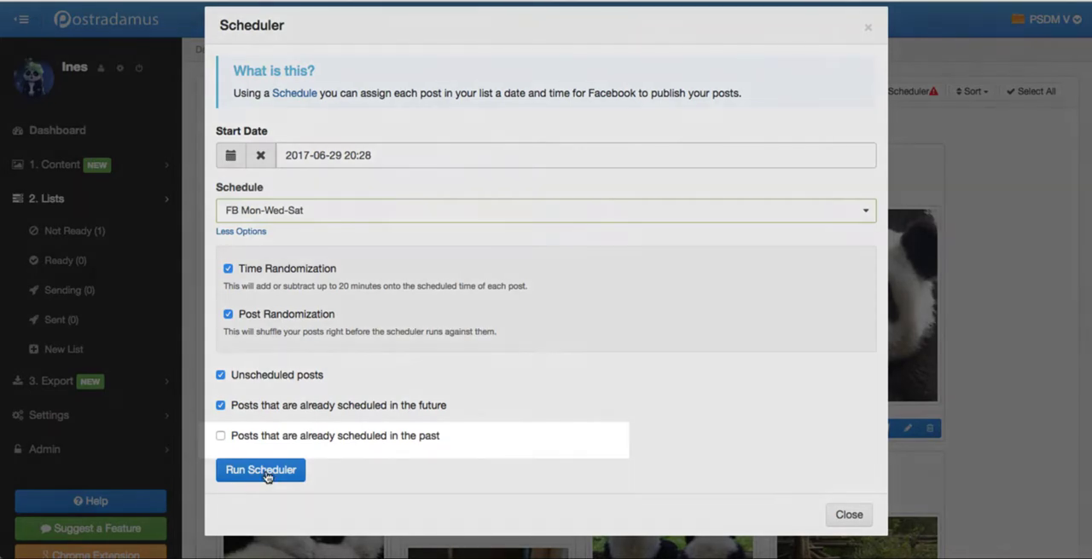
{"action": "left_click", "coordinate": [260, 470]}
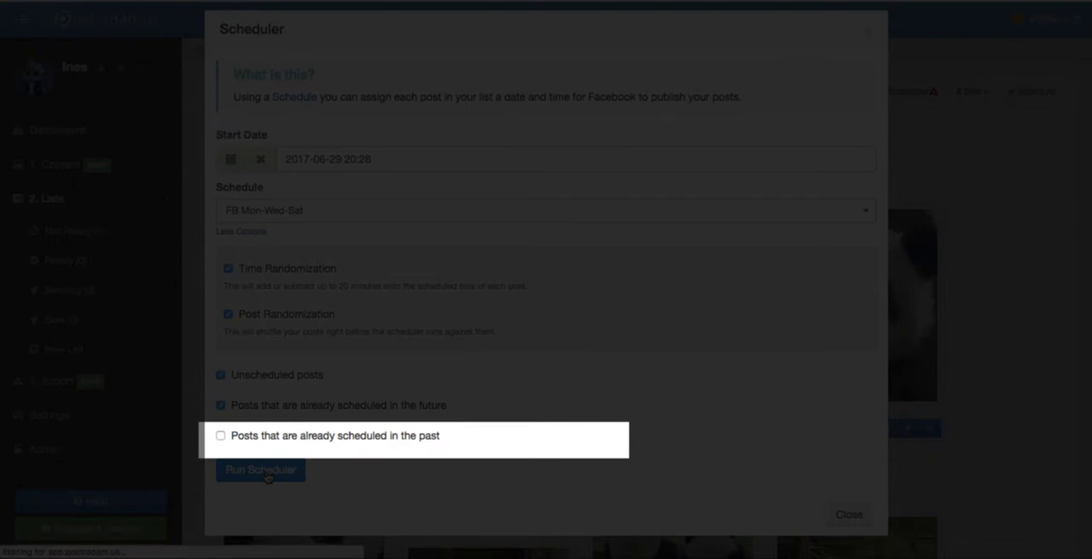
- Show the Ready lists, where Pandas has 9 posts scheduled July 1–12
{"action": "left_click", "coordinate": [260, 469]}
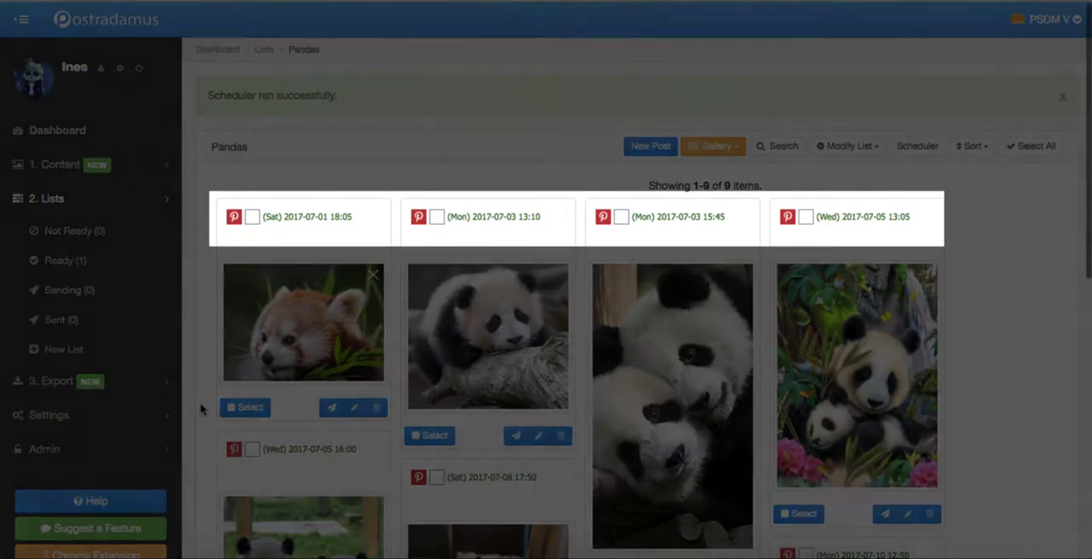
{"action": "mouse_move", "coordinate": [186, 409]}
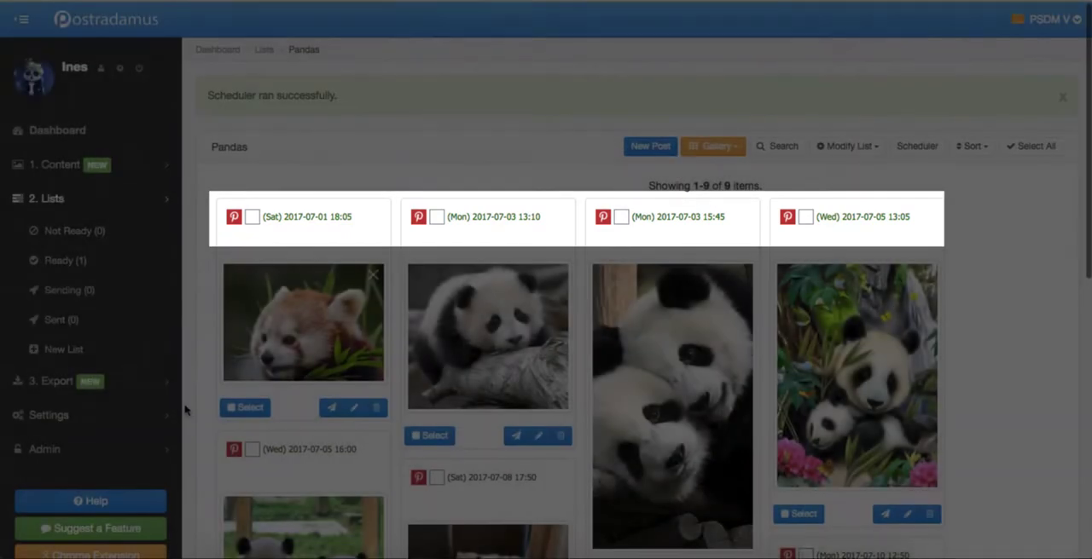
{"action": "scroll", "scroll_direction": "up", "scroll_amount": 3}
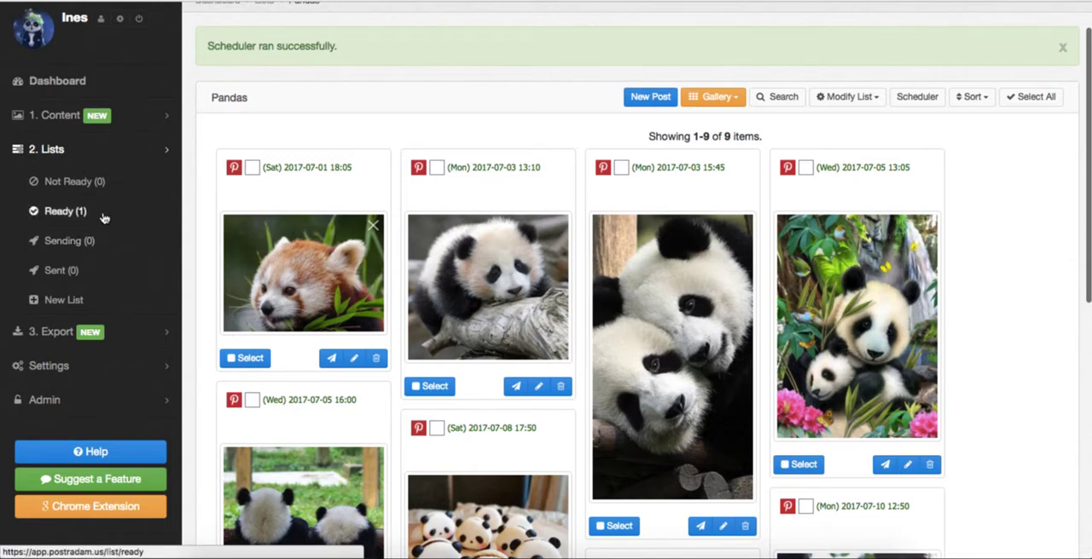
{"action": "left_click", "coordinate": [58, 211]}
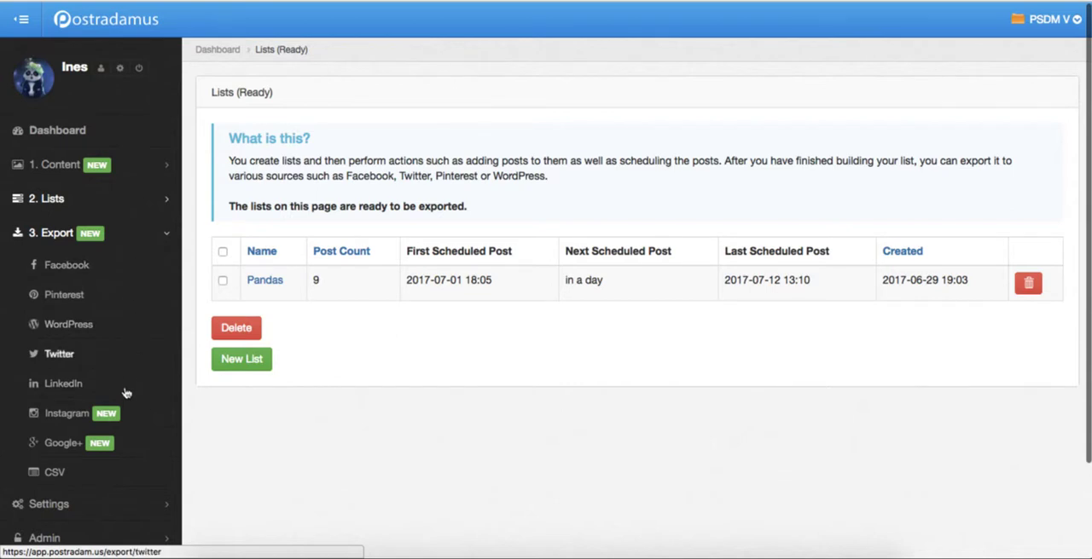
{"action": "mouse_move", "coordinate": [147, 267]}
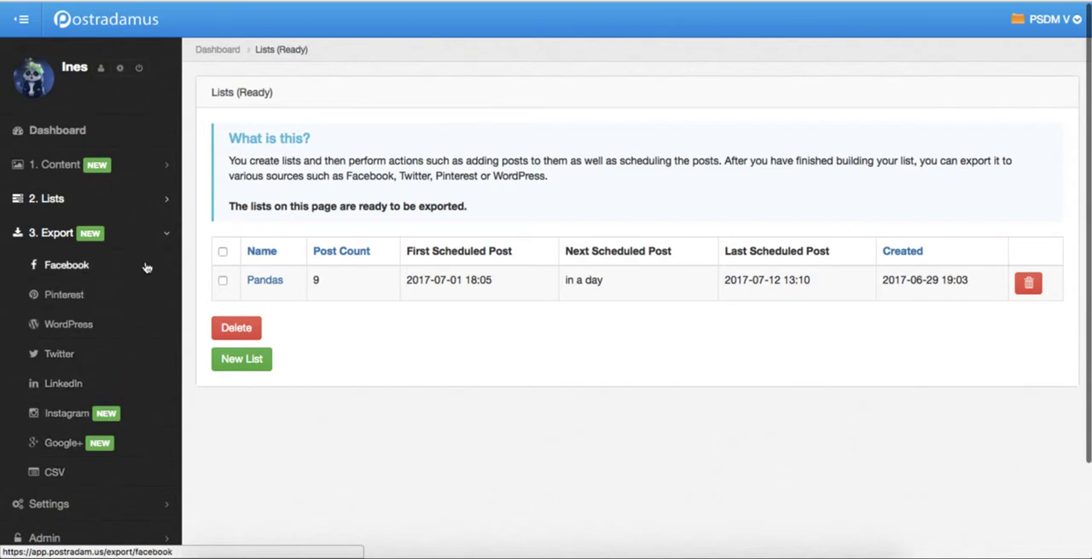
- Schedule the Pandas list to the All Panda Lovers Facebook page
{"action": "left_click", "coordinate": [66, 264]}
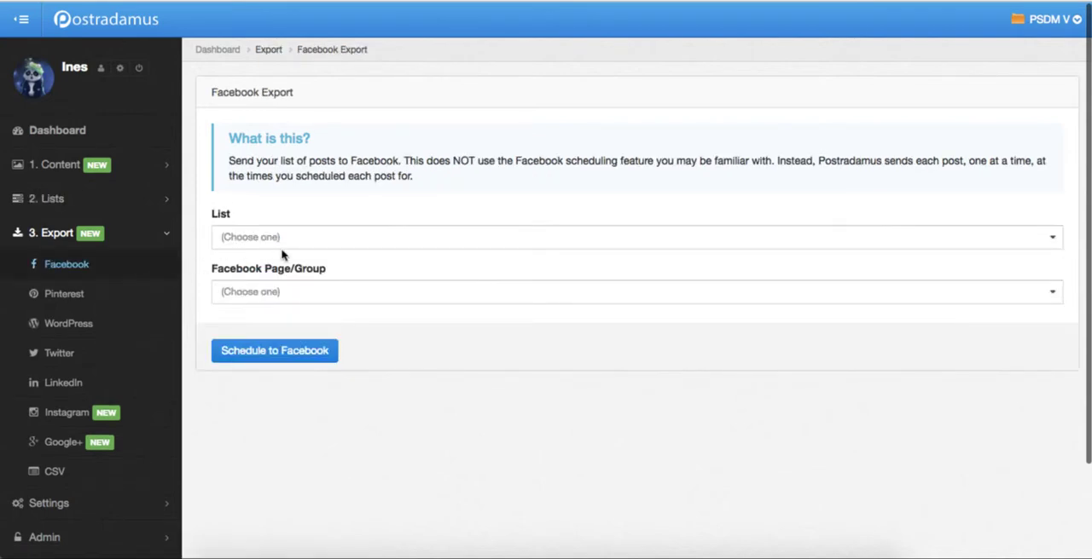
{"action": "mouse_move", "coordinate": [358, 246]}
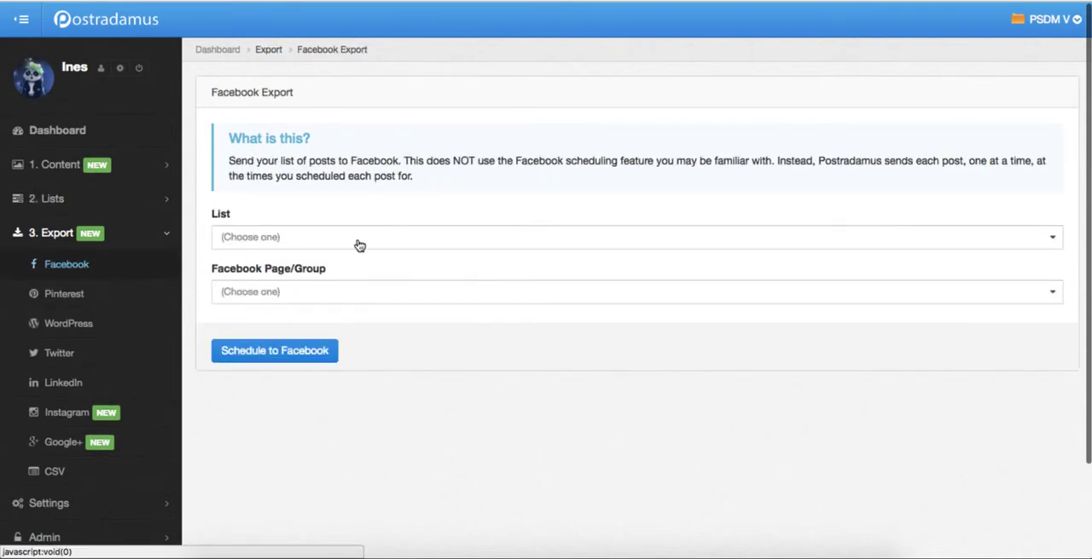
{"action": "left_click", "coordinate": [635, 237]}
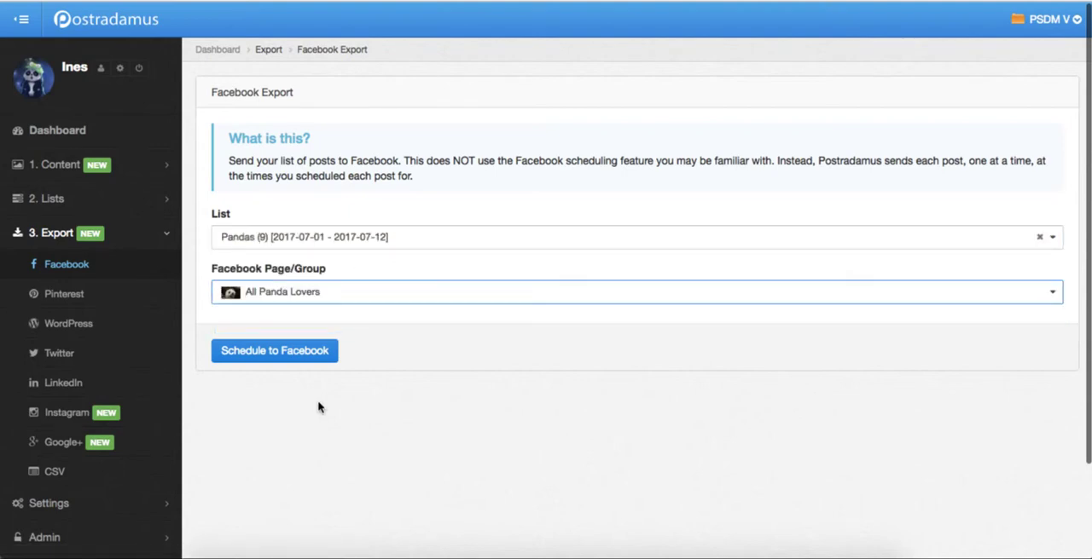
{"action": "left_click", "coordinate": [273, 351]}
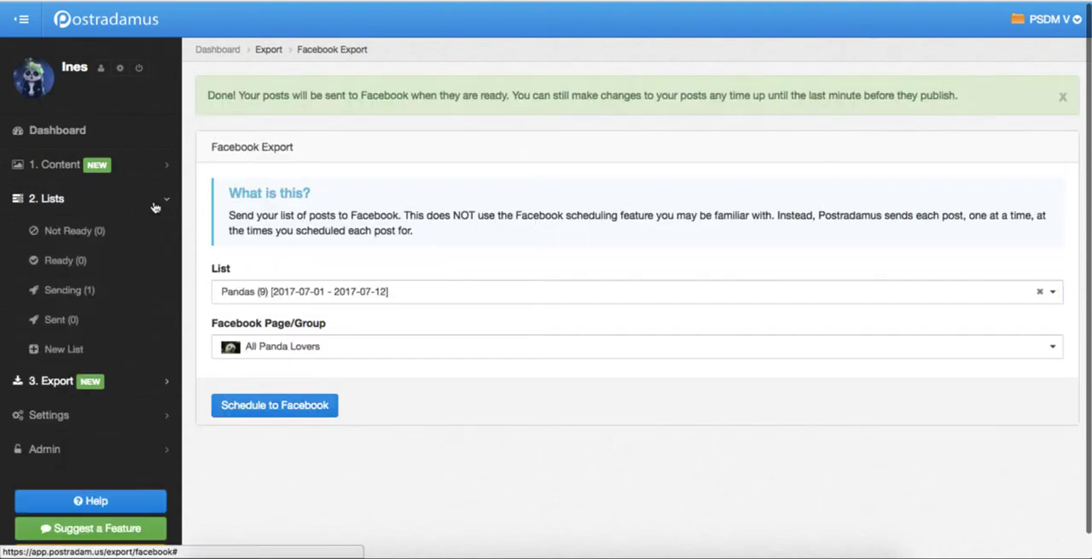
- Confirm Pandas appears among the sending lists, then bring up the Twitter export page
{"action": "left_click", "coordinate": [69, 290]}
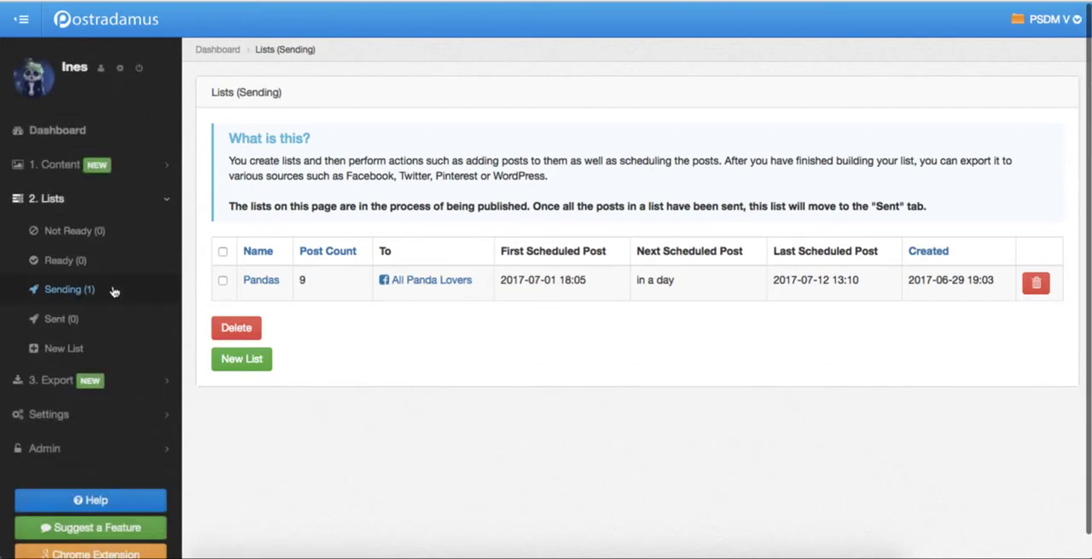
{"action": "mouse_move", "coordinate": [430, 279]}
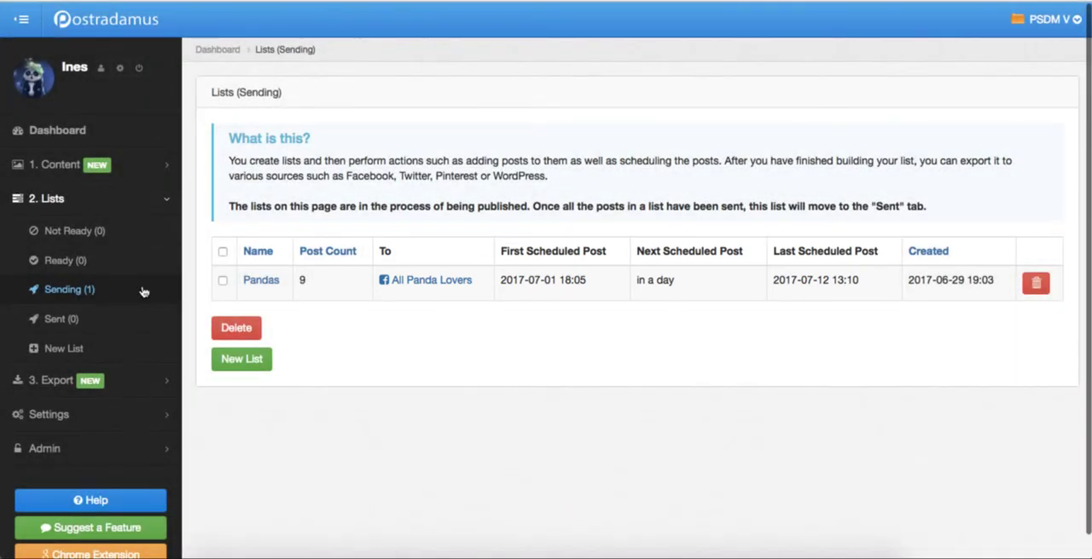
{"action": "left_click", "coordinate": [53, 233]}
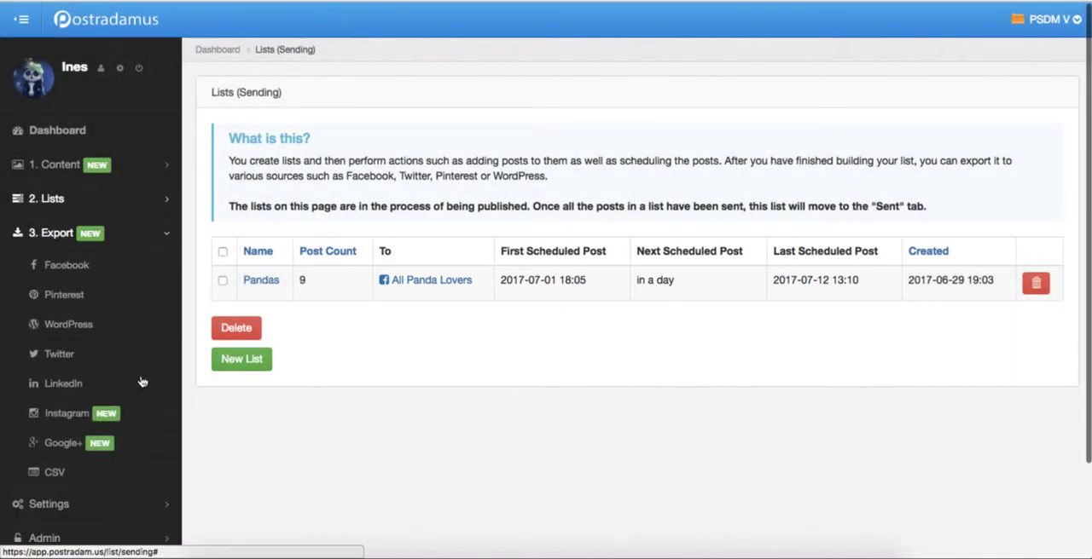
{"action": "mouse_move", "coordinate": [59, 353]}
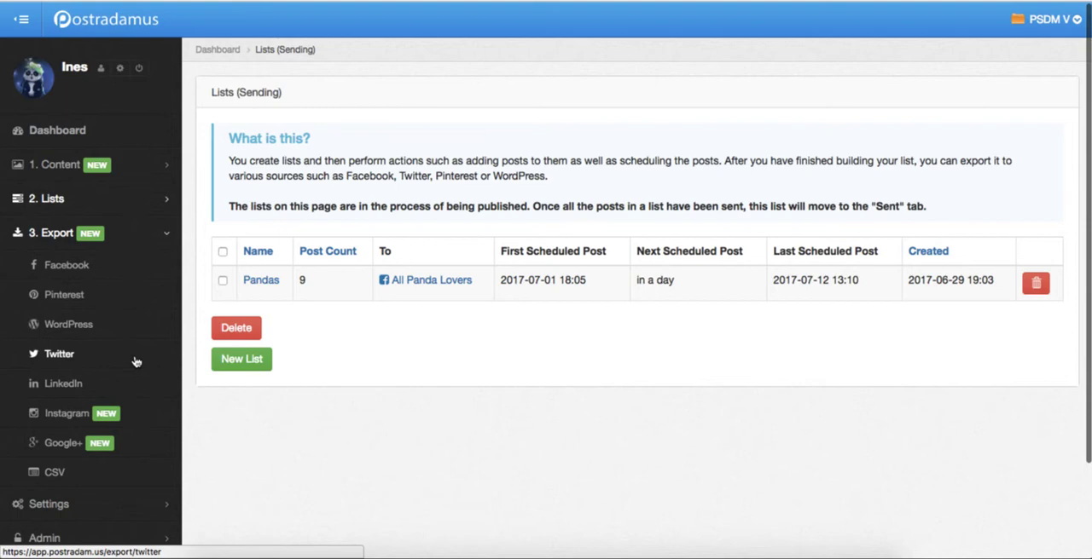
{"action": "left_click", "coordinate": [59, 353]}
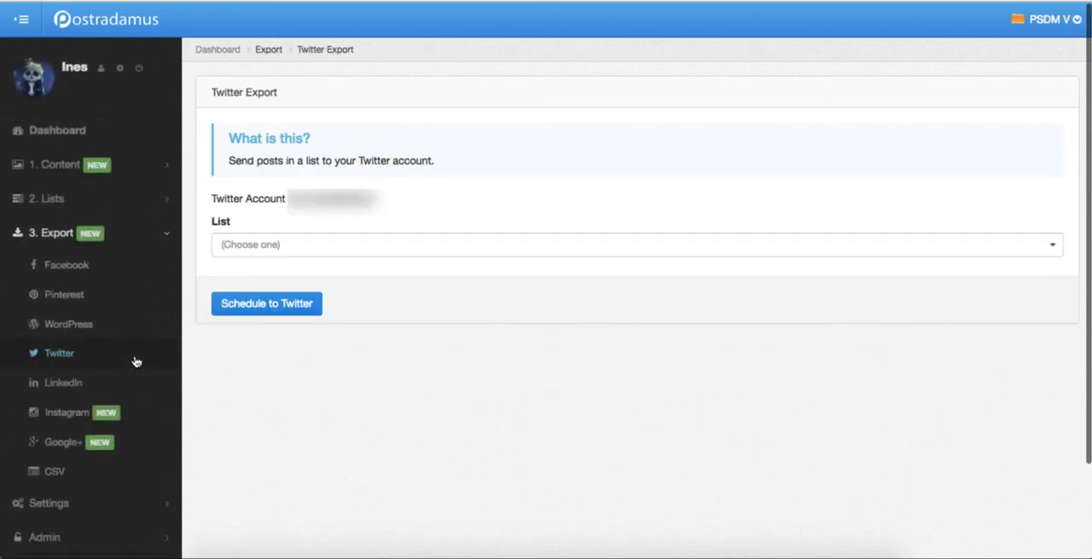